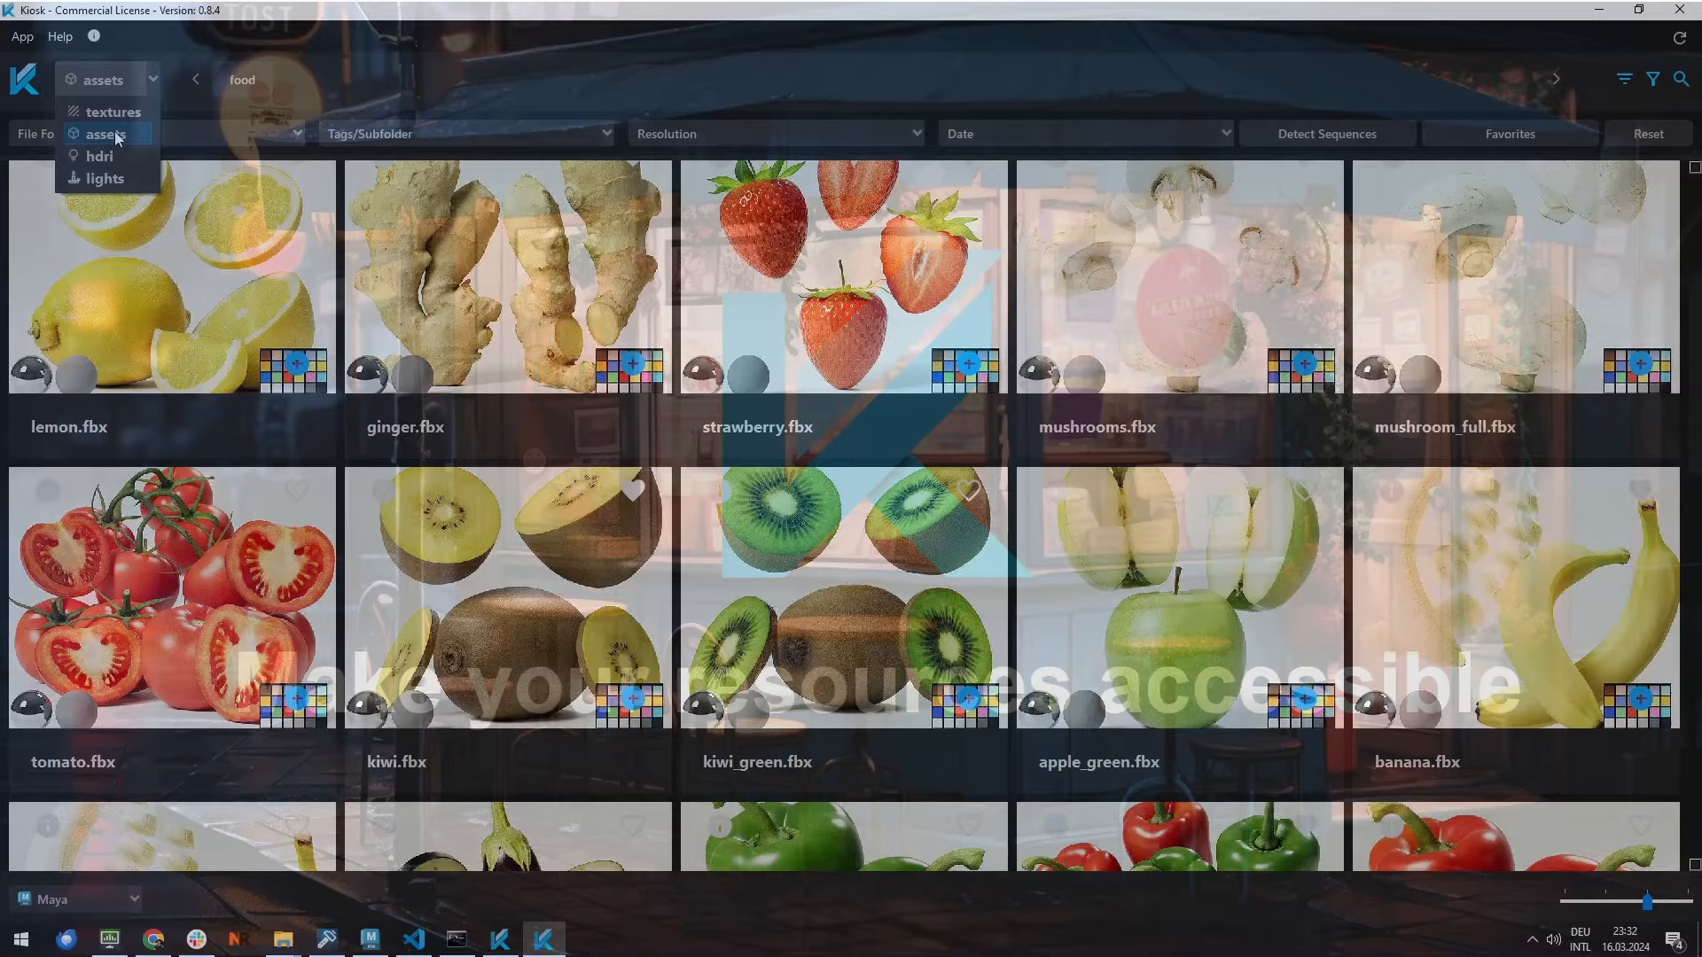
Step: Switch the library category to textures and browse the wood diffuse texture grid
left_click(99, 156)
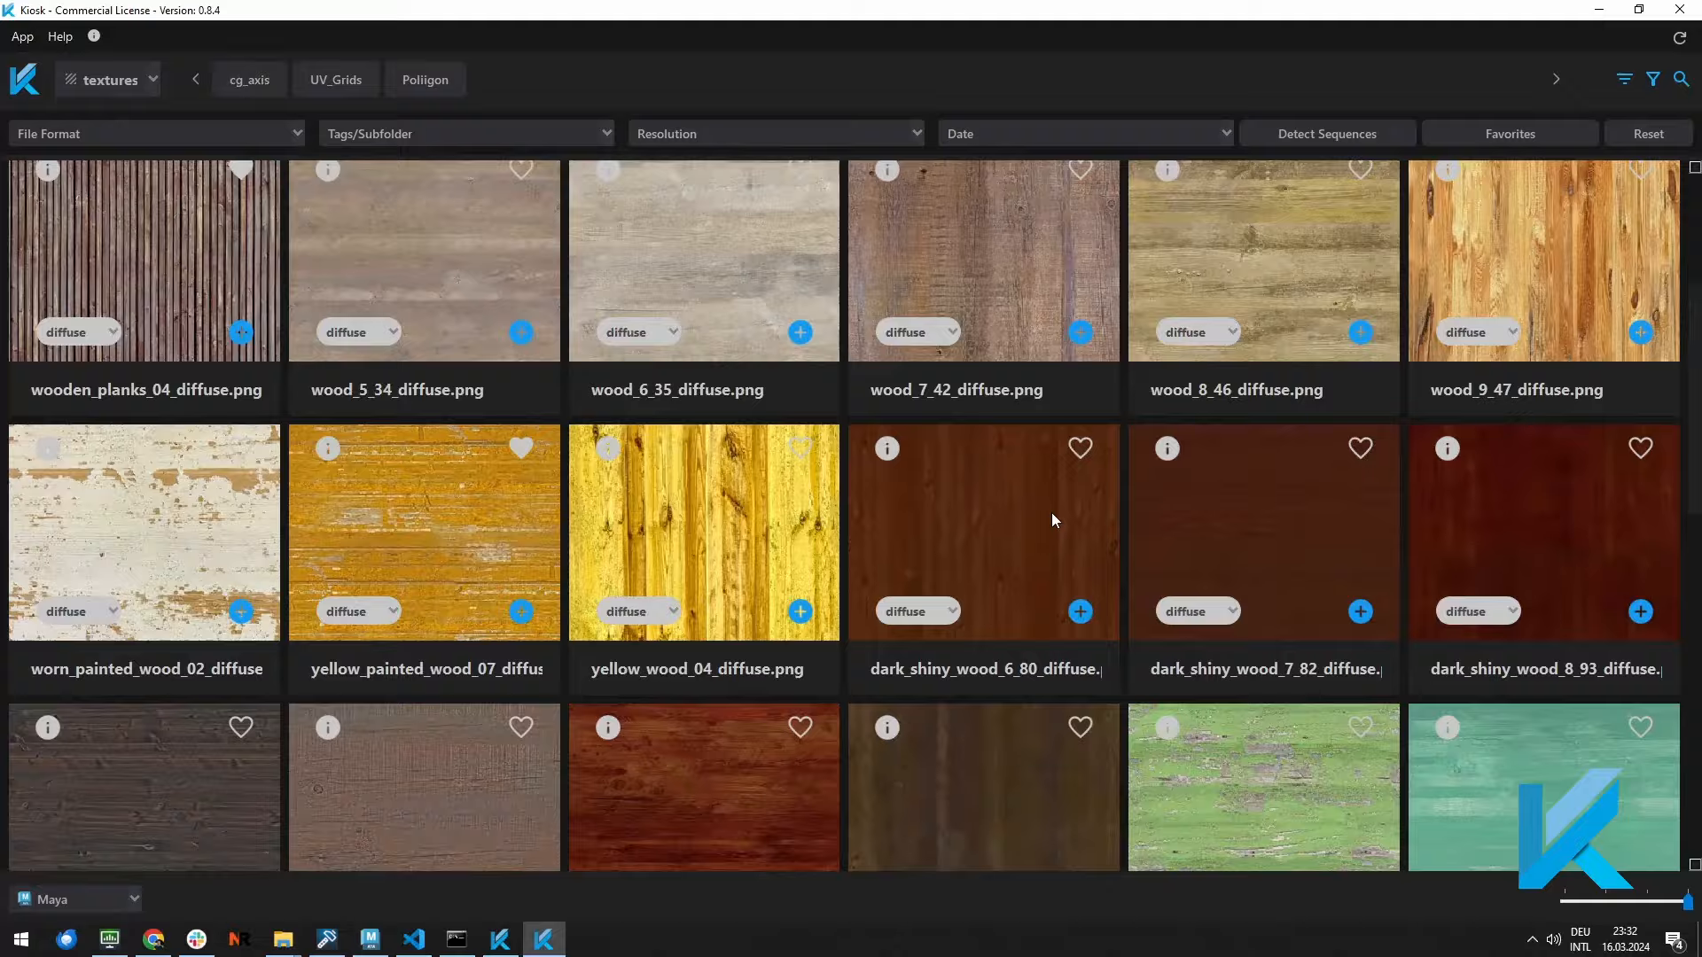
scroll("down", 3)
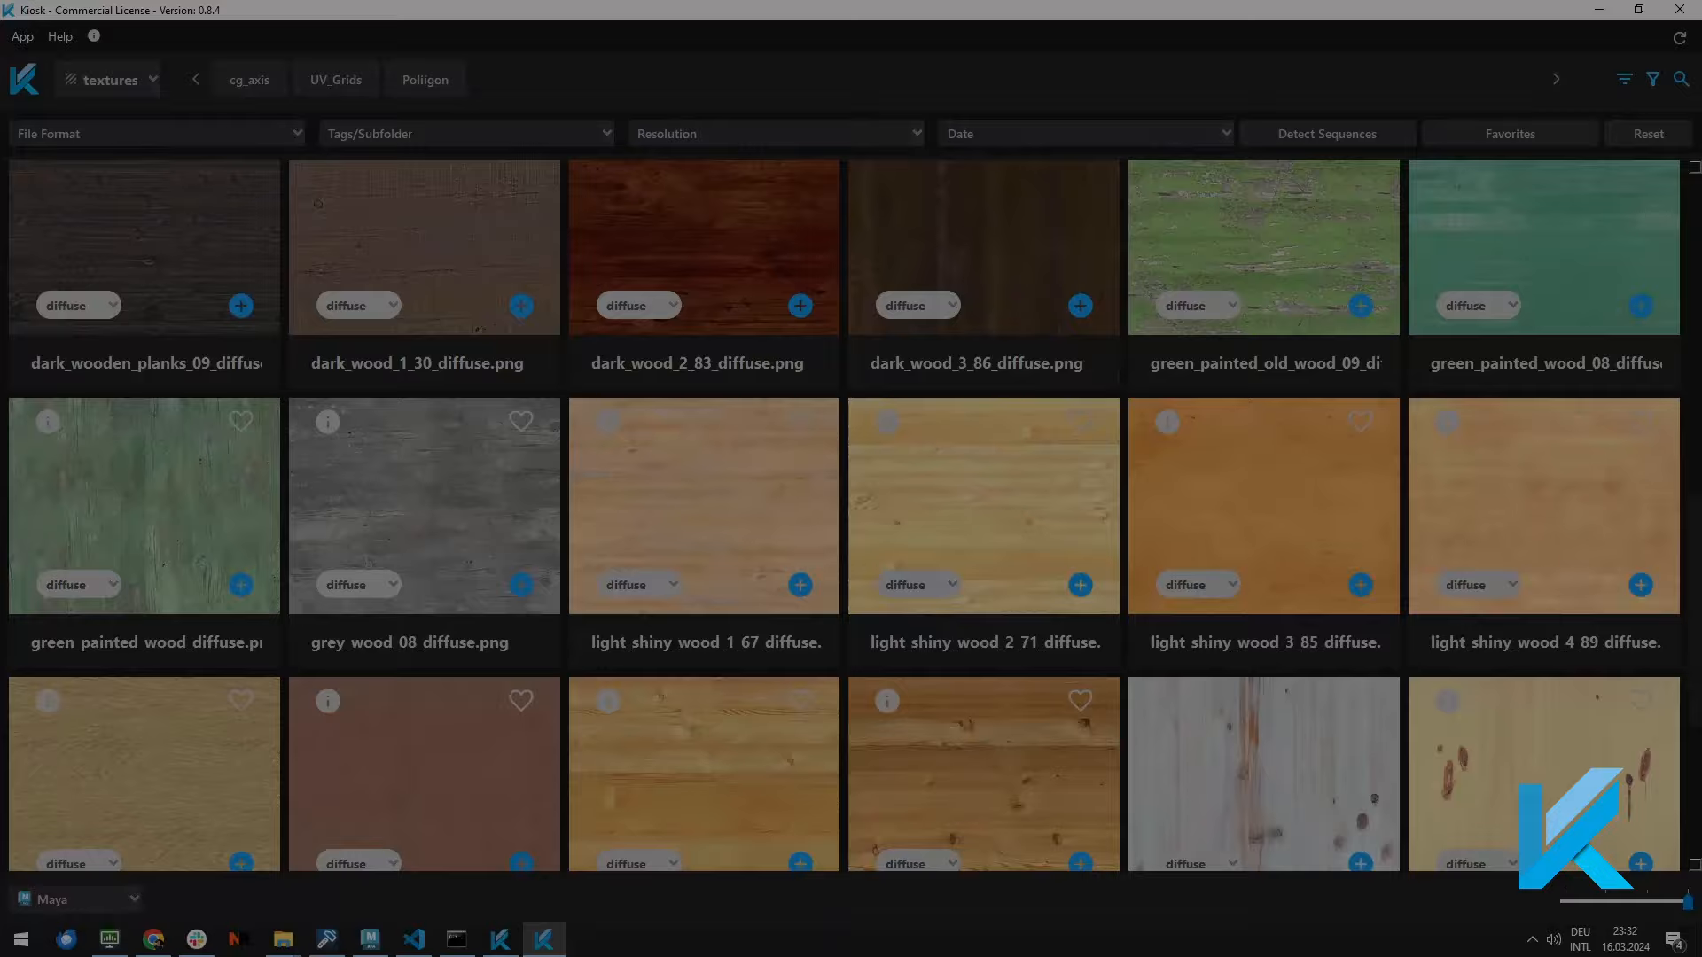
Step: Choose hdri from the category list to show the studio environment maps
left_click(108, 80)
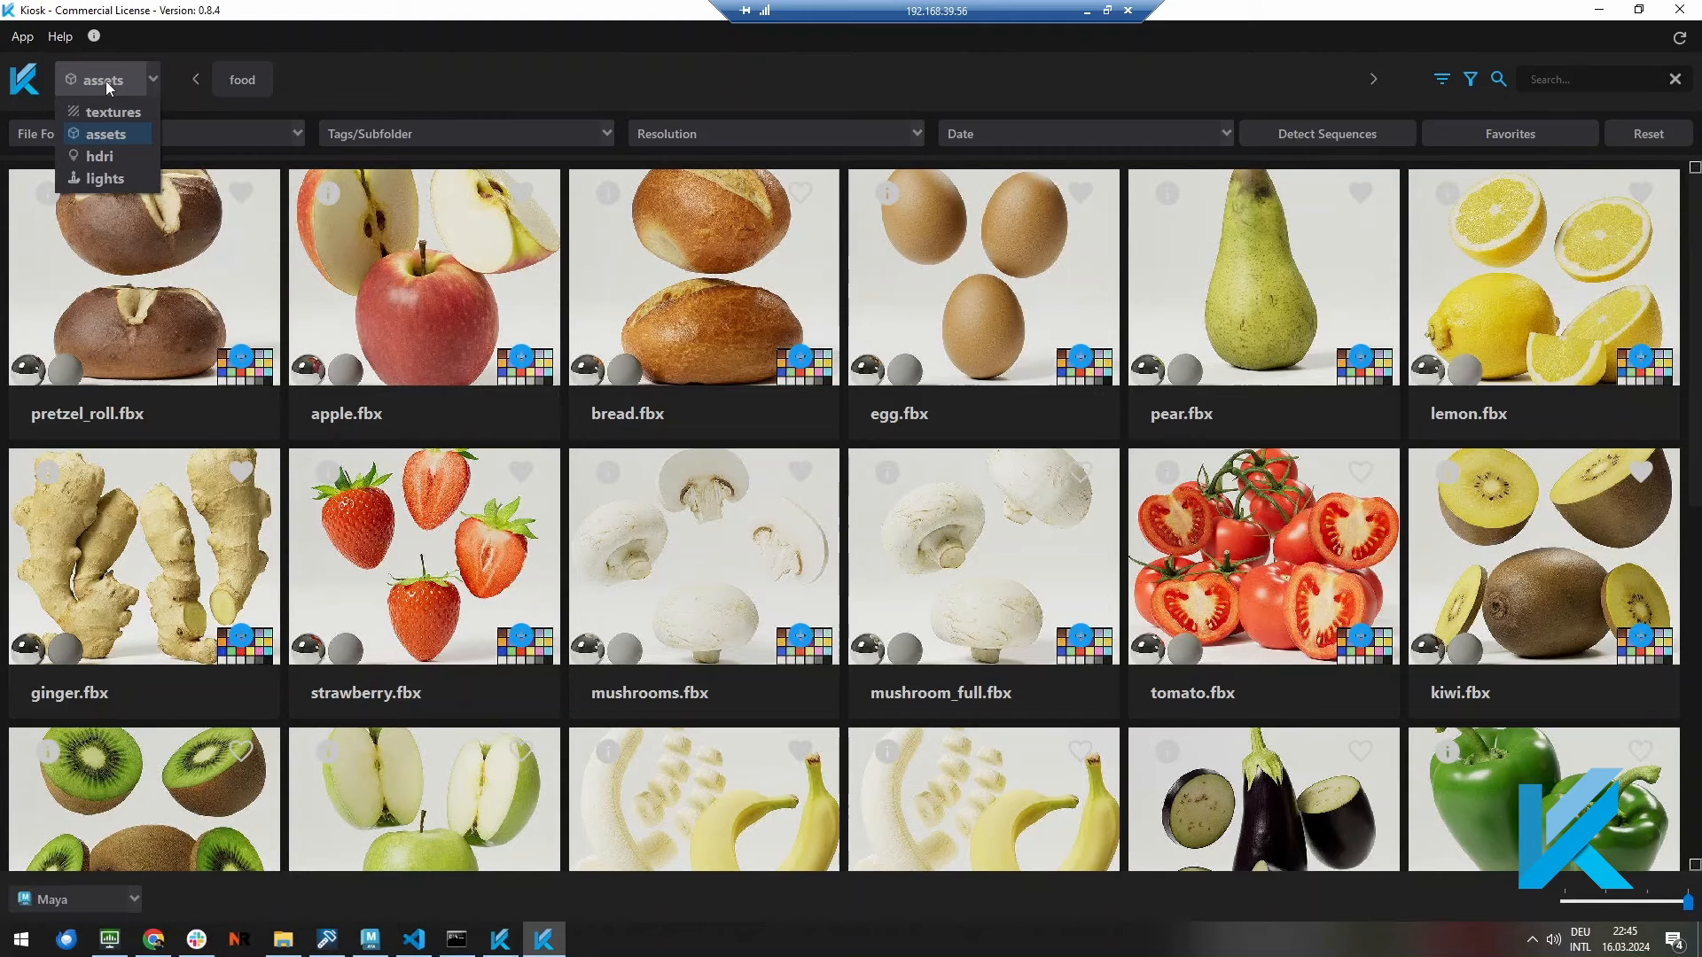
left_click(99, 156)
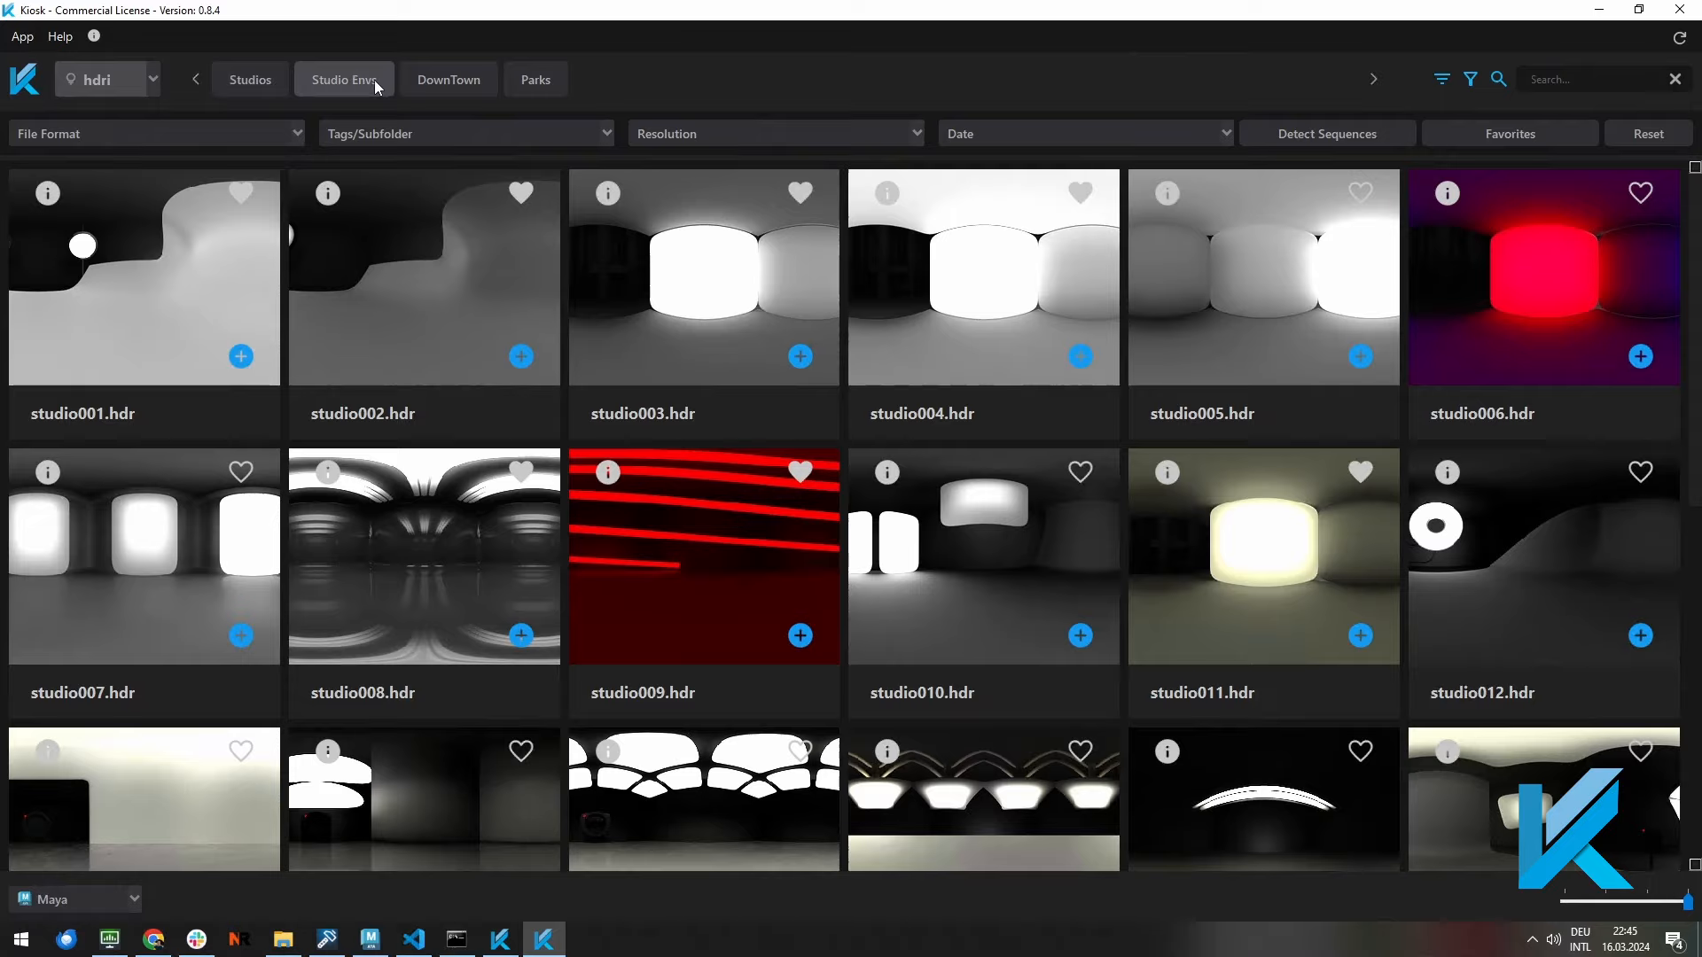
mouse_move(21, 36)
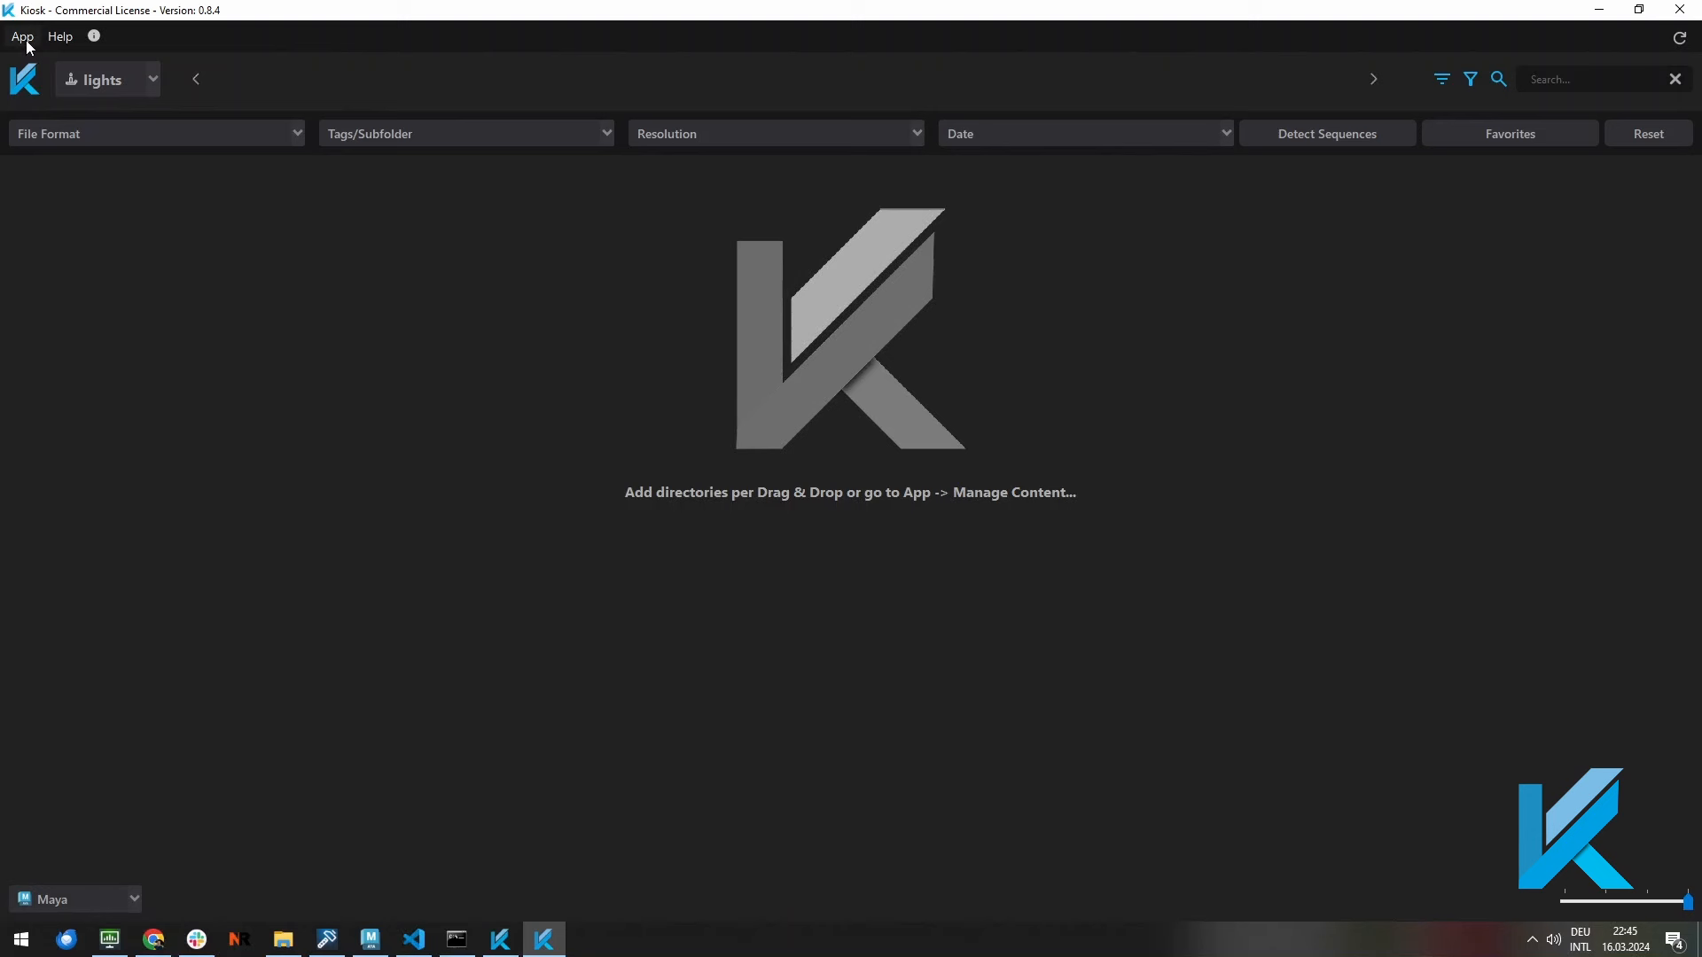
Step: In Manage Content, add the PHOTOSTUDIO_LIGHTS directory as a Softboxes lights source and save
left_click(22, 35)
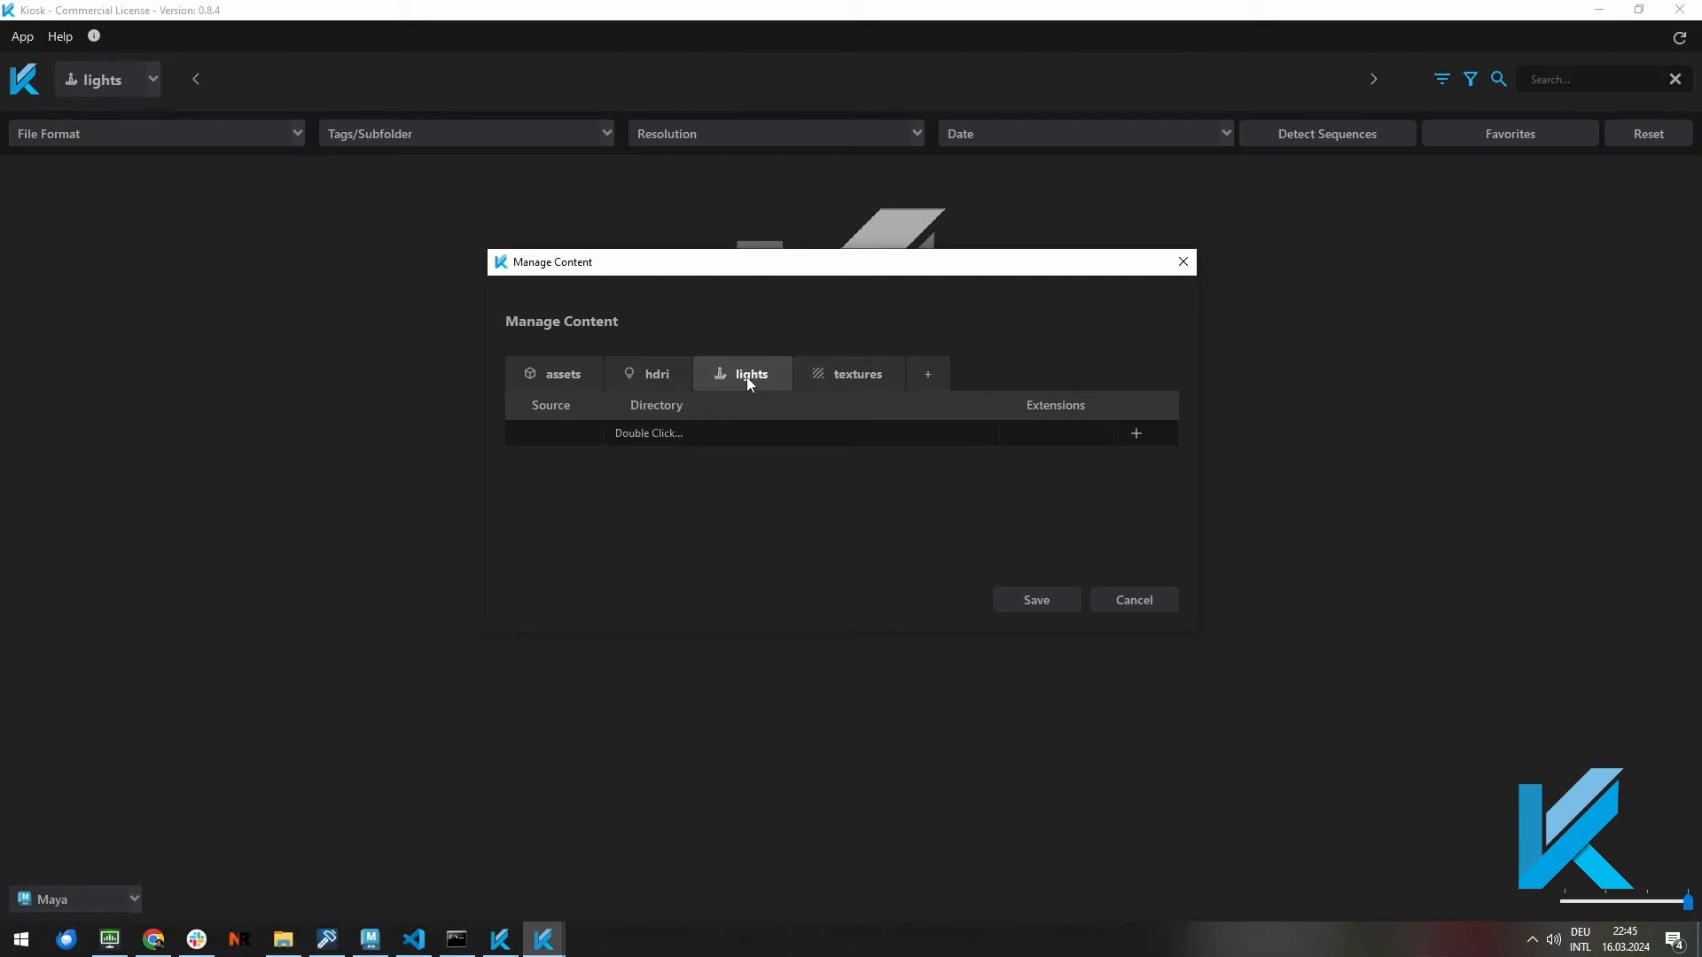
double_click(648, 433)
type("Softboxes")
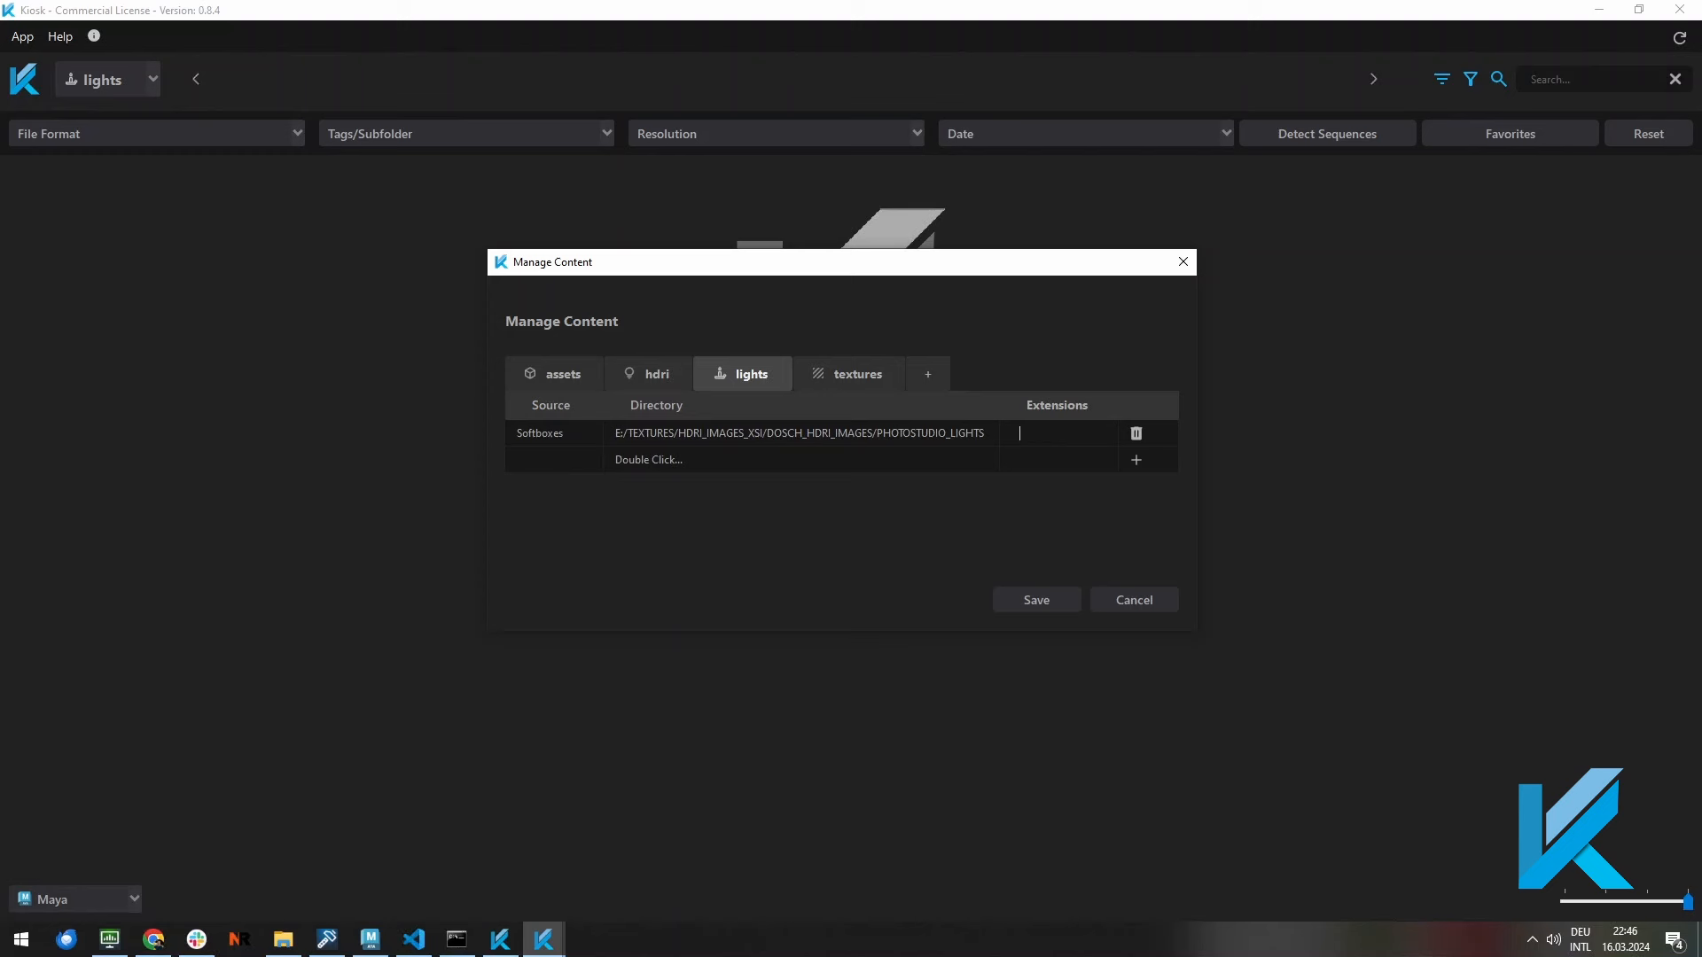
left_click(1034, 600)
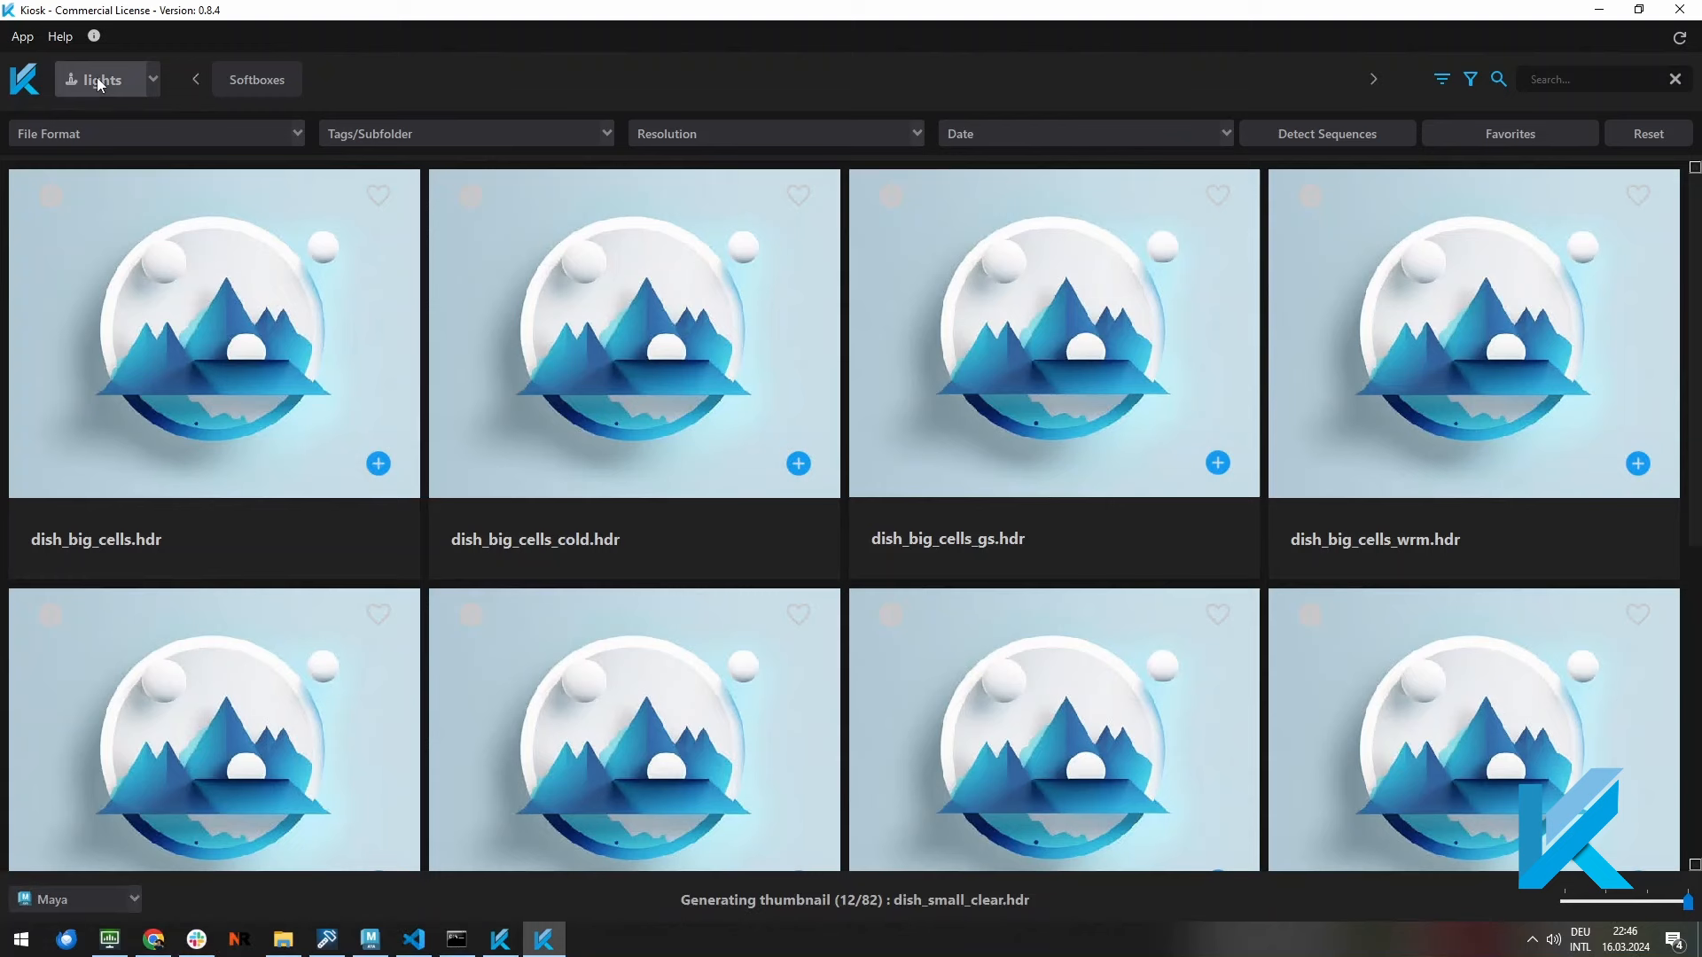
mouse_move(1253, 466)
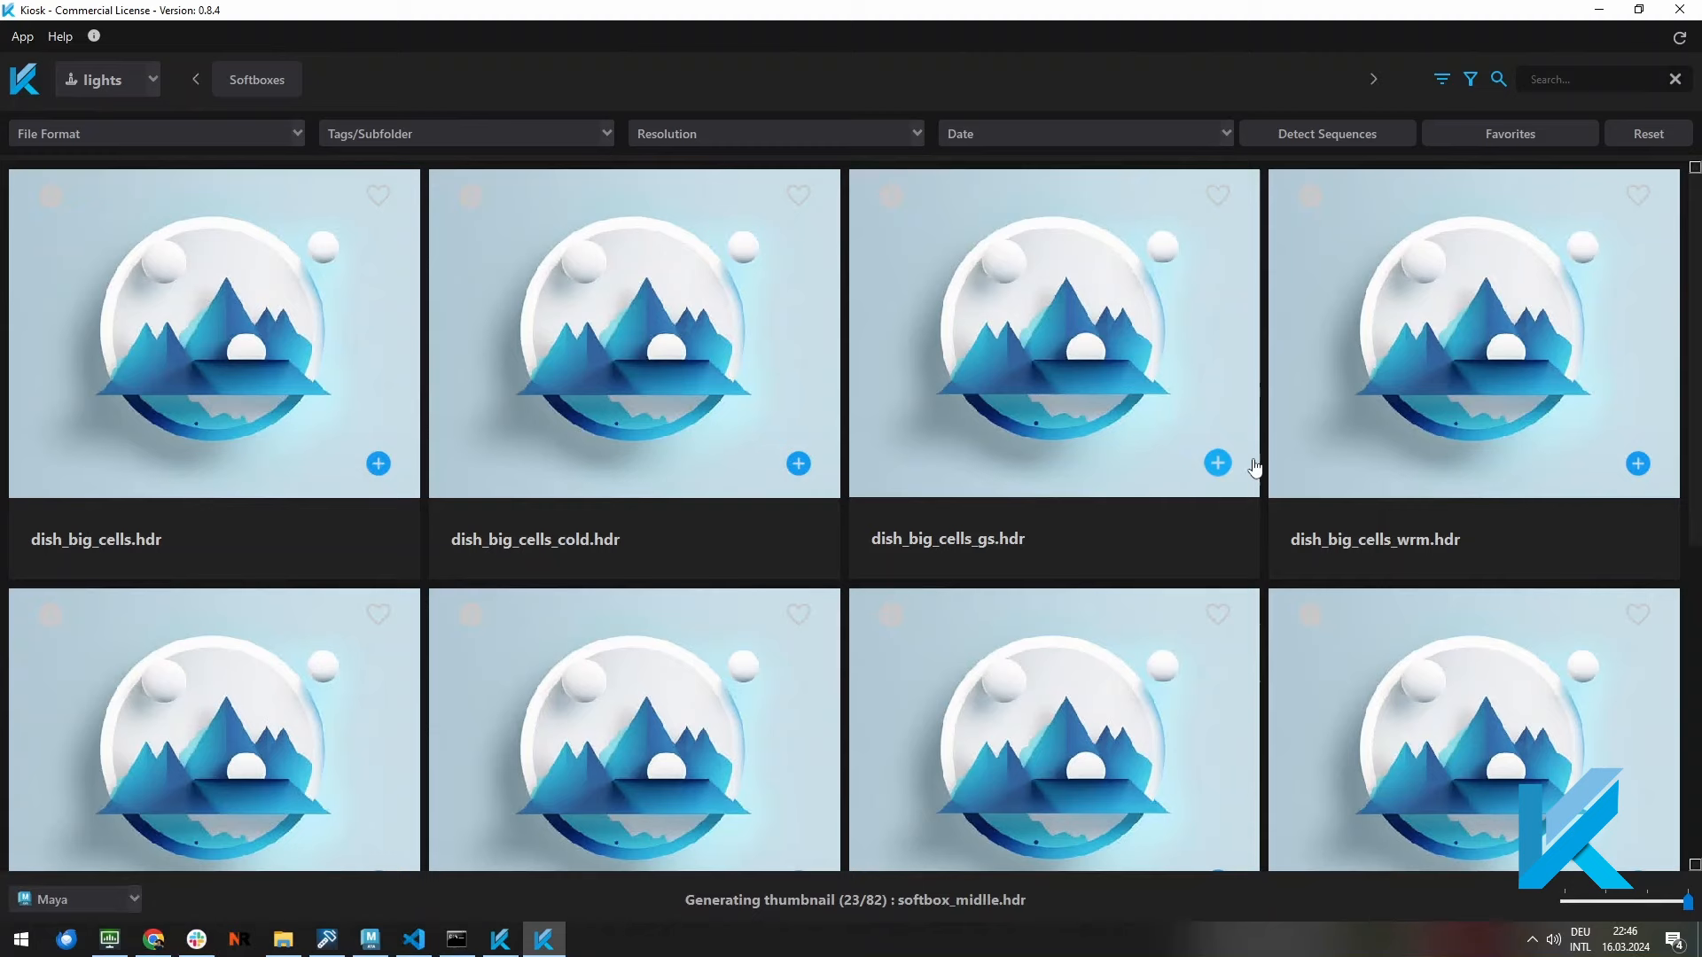
Step: Browse the generated Softboxes light thumbnails, then return to textures via the App menu
scroll("down", 3)
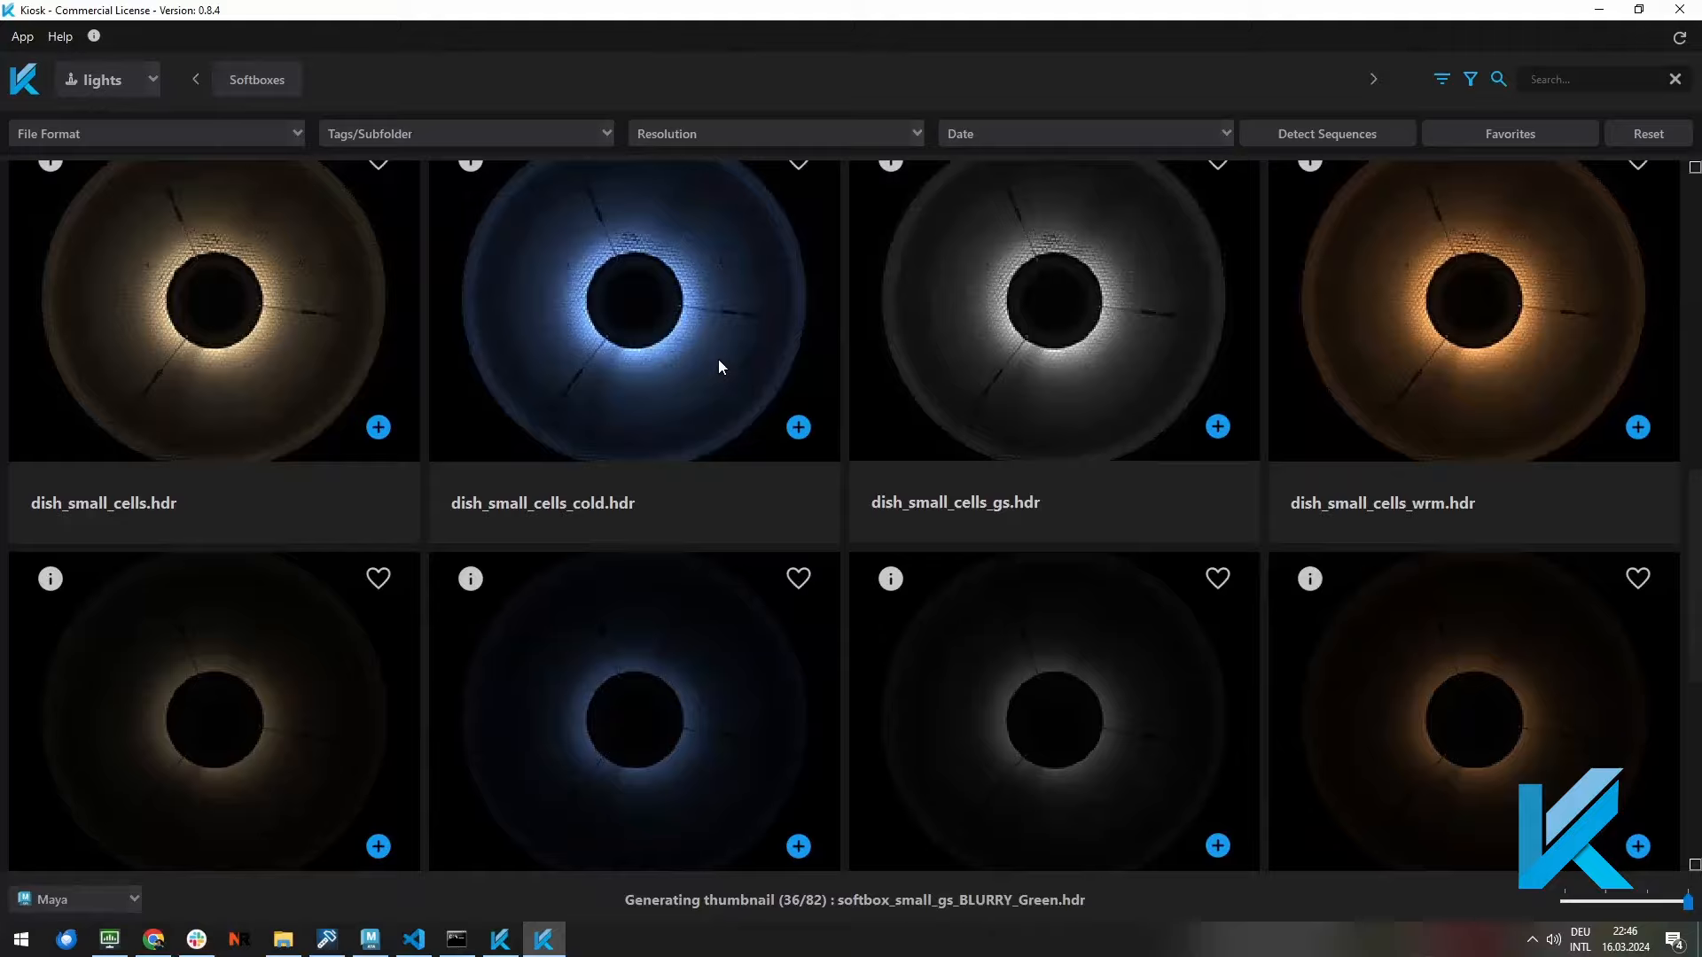
left_click(21, 35)
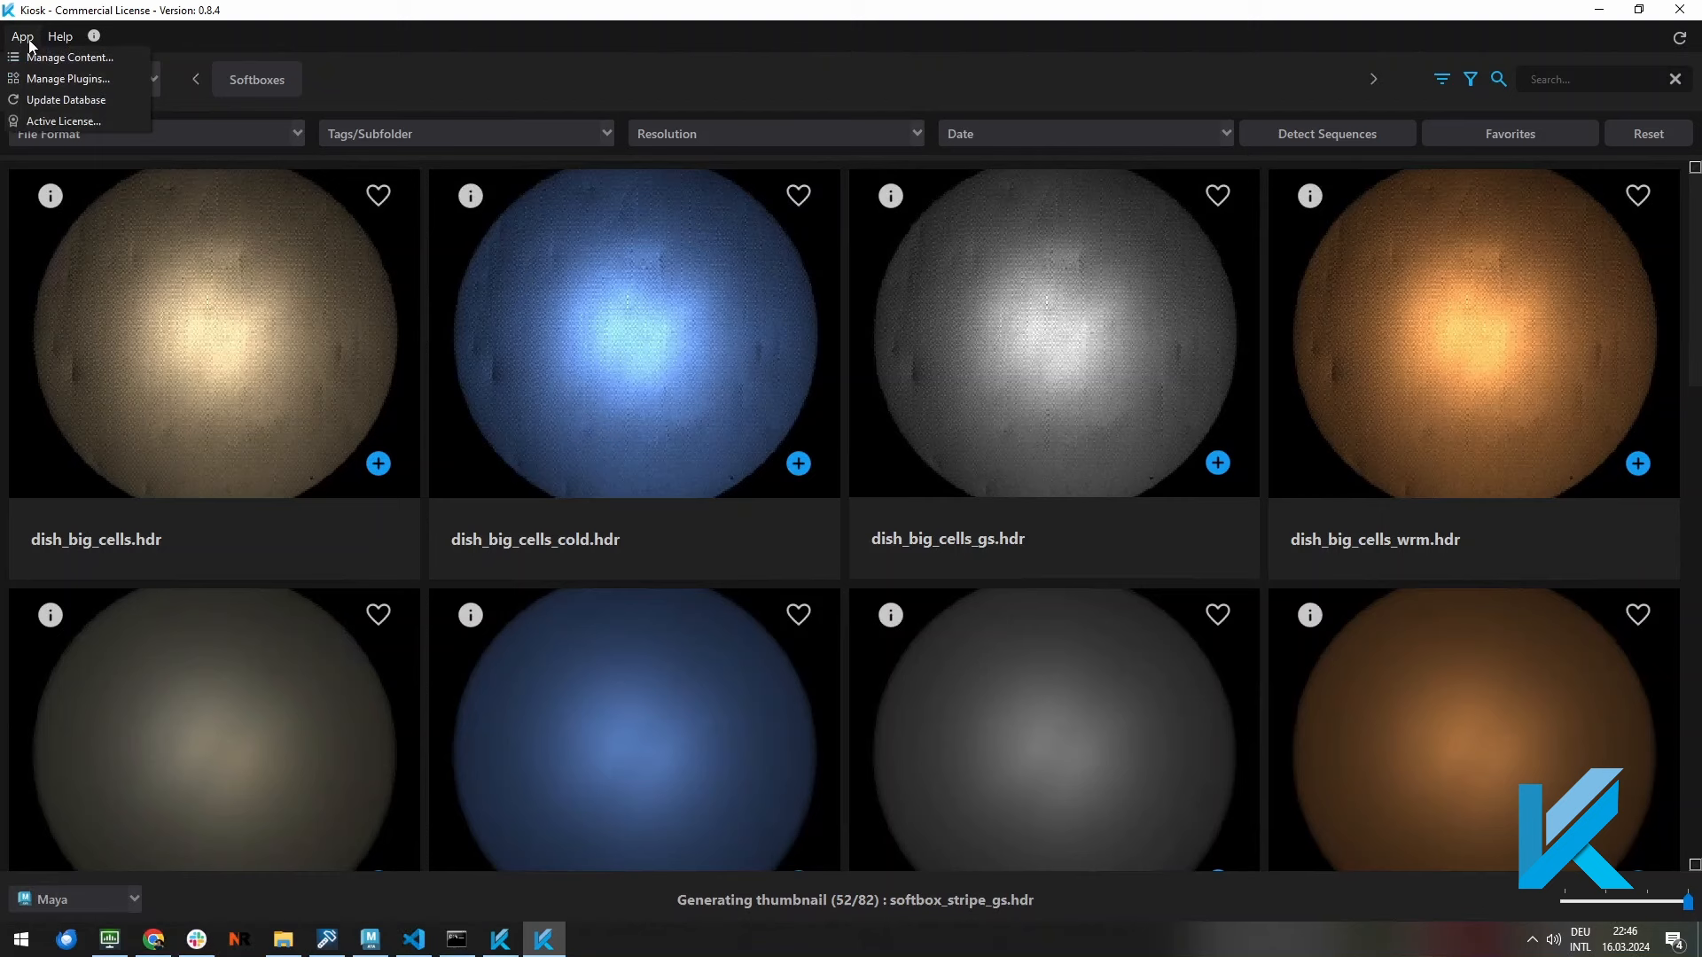
left_click(68, 57)
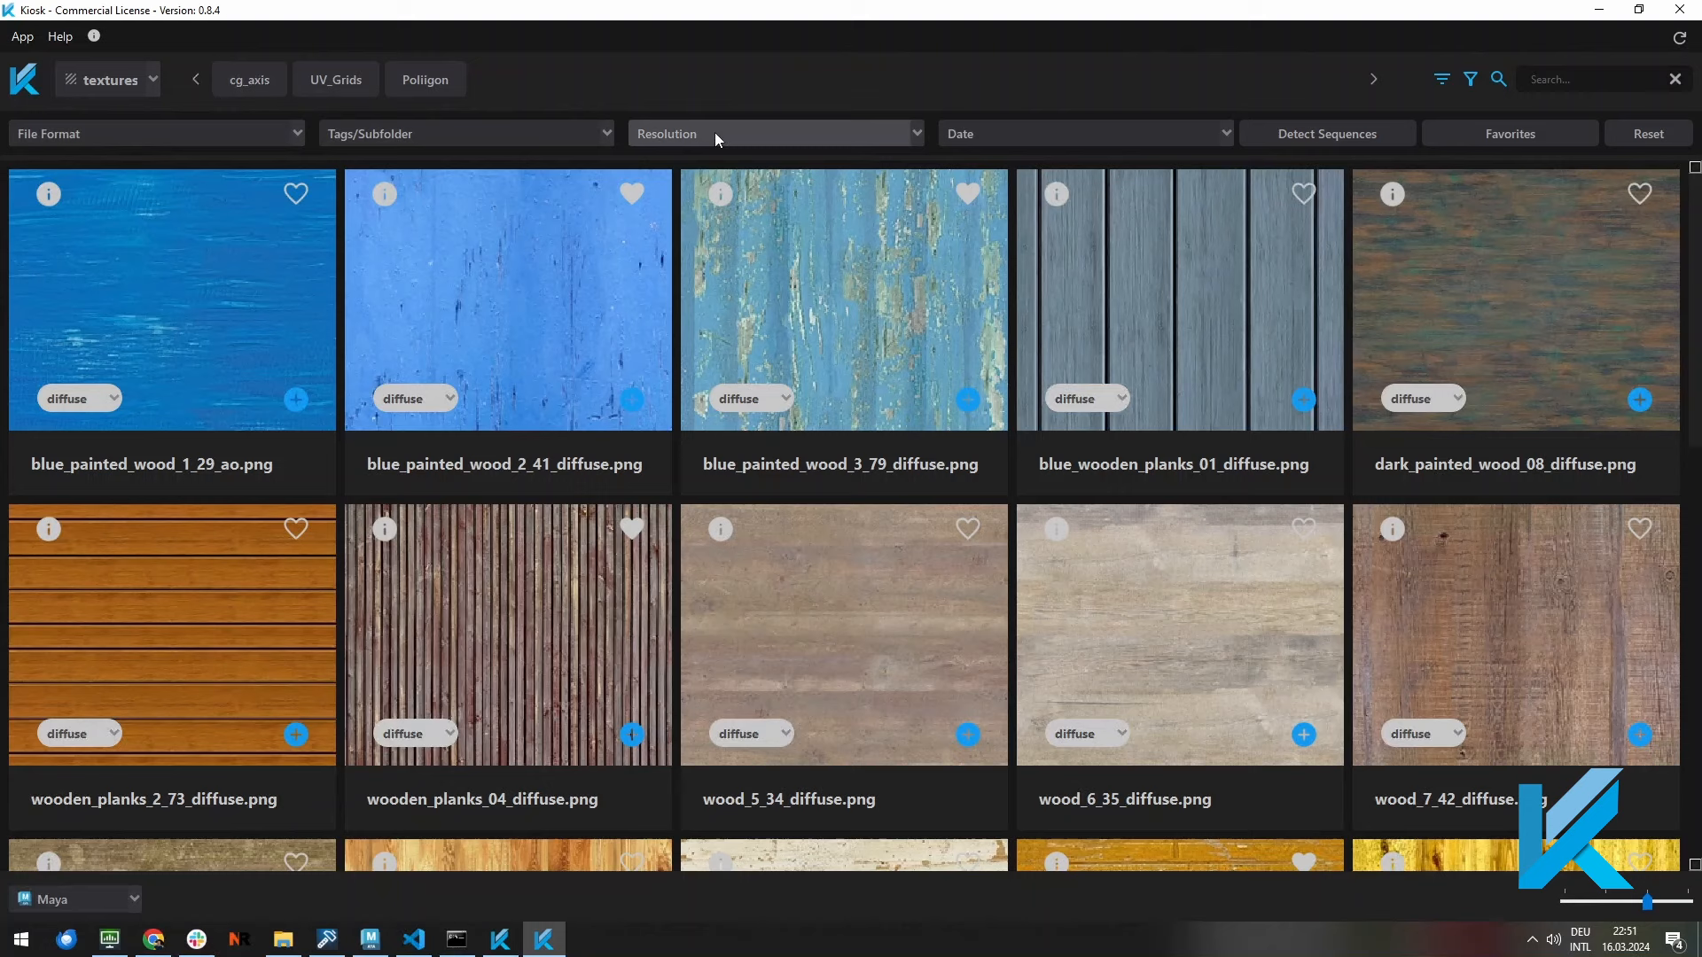
Step: Filter textures to favourites matching 'metal' and send blue_painted_metal_01 into Maya
left_click(1509, 133)
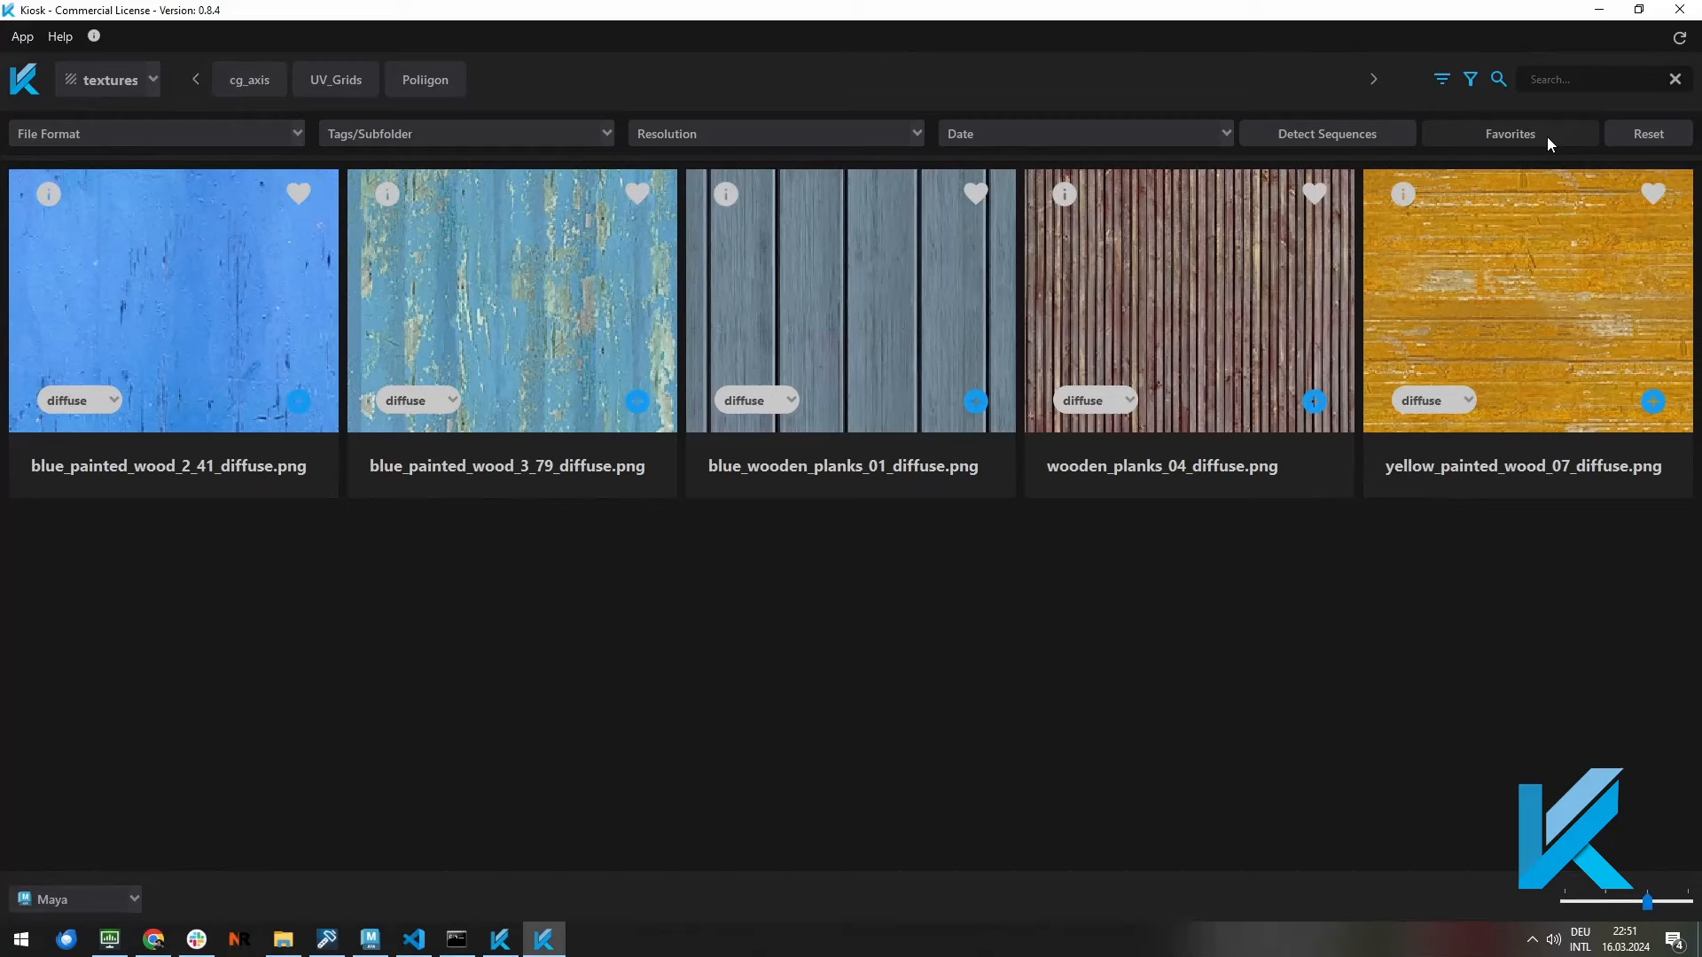
type("metal")
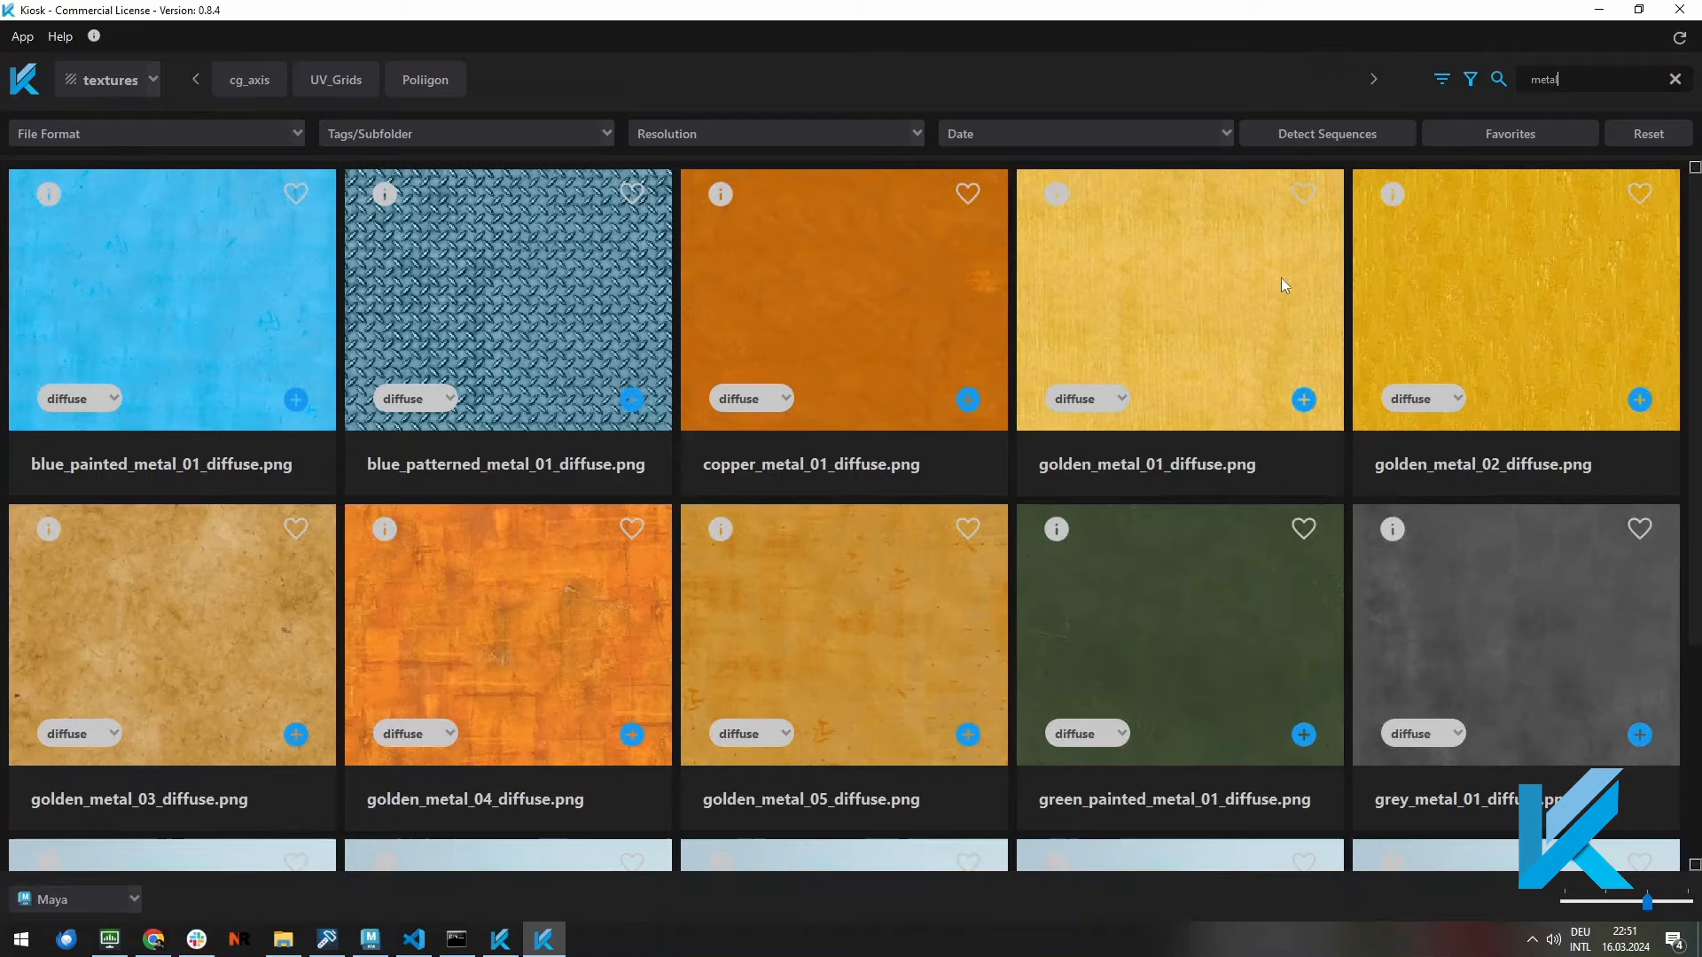
left_click(748, 399)
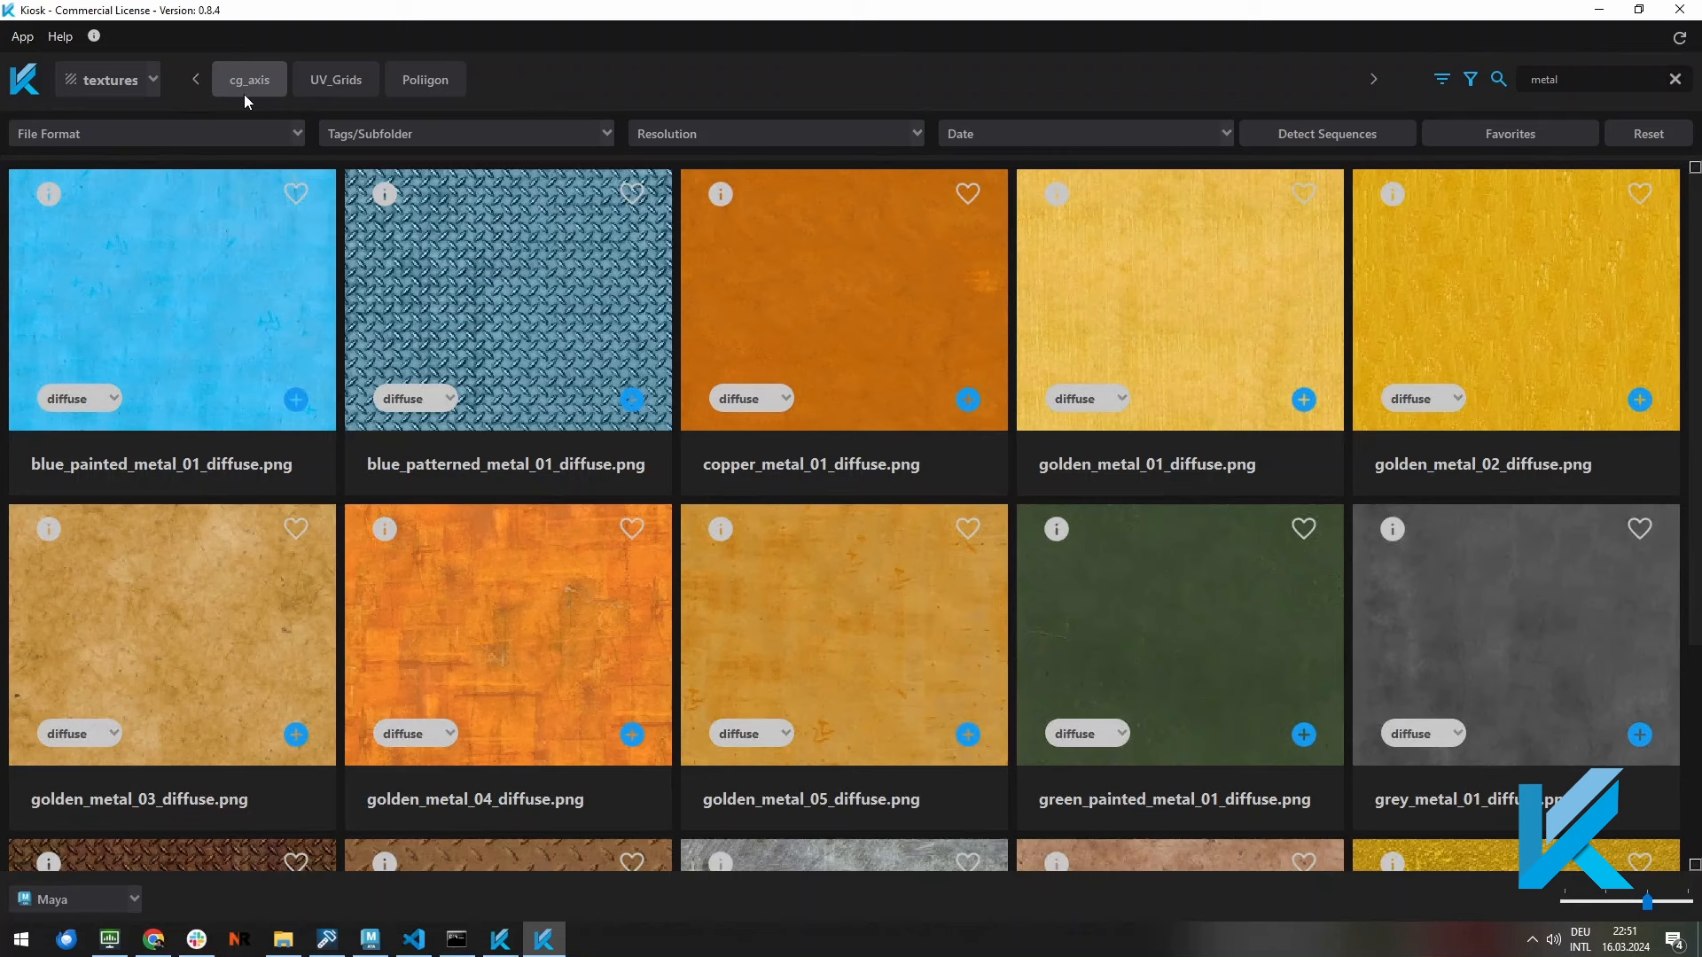
left_click(77, 399)
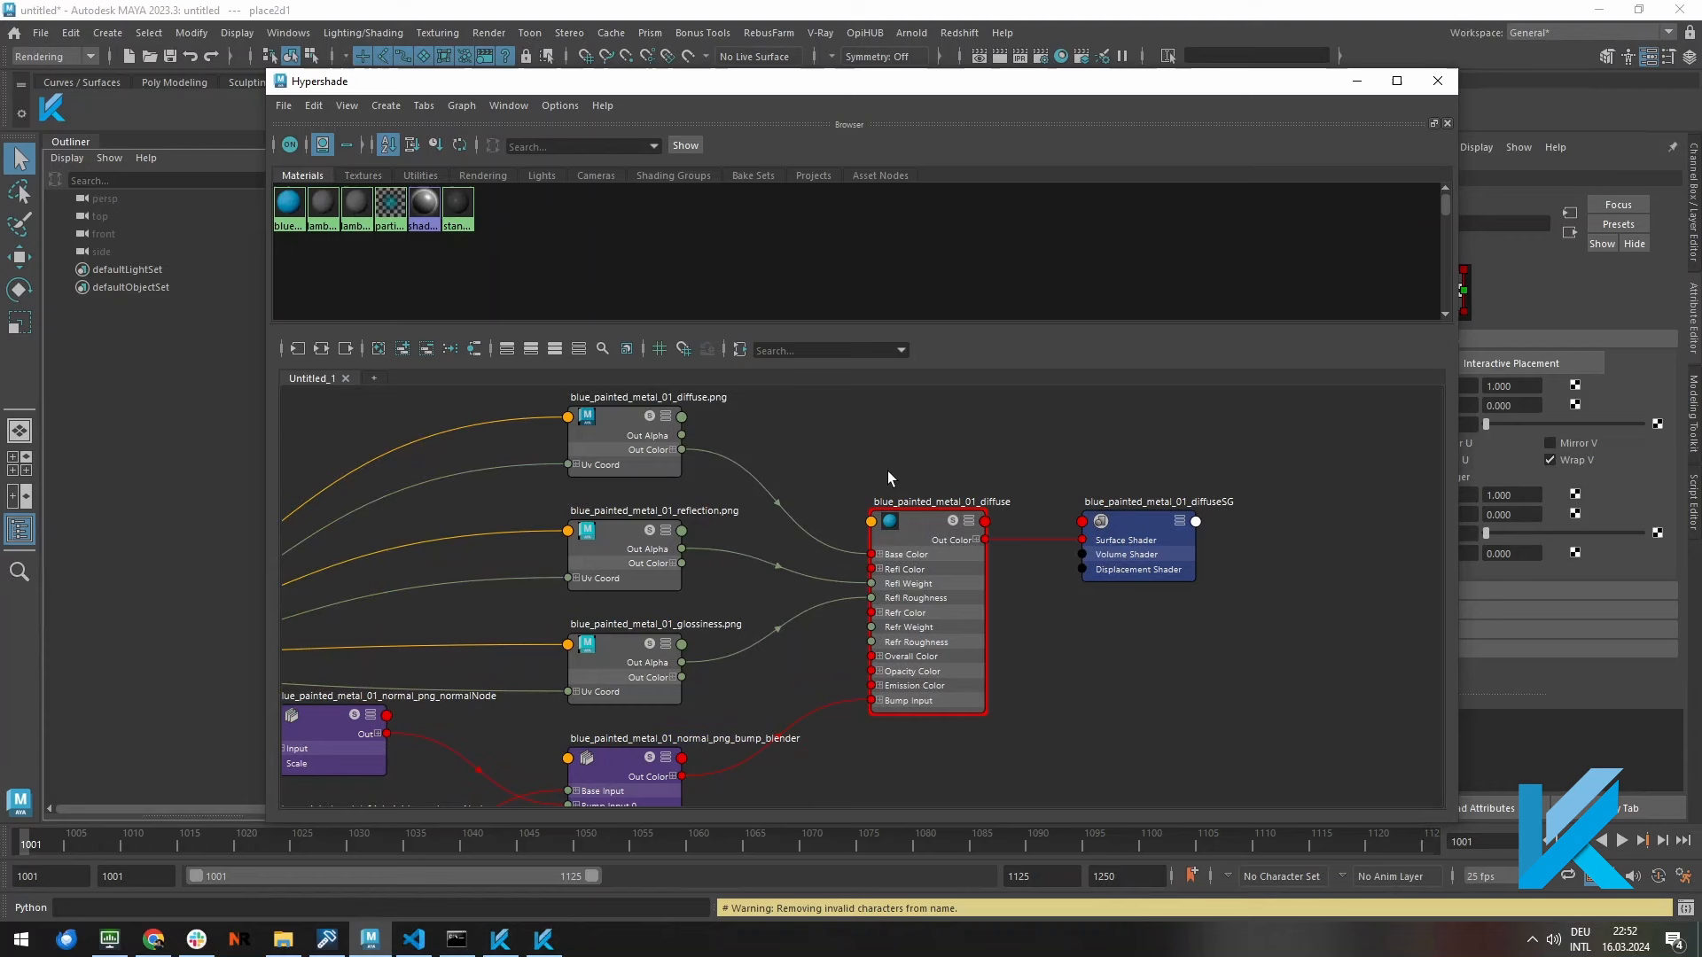
Step: Inspect the blue_painted_metal_01_diffuse shader network in Maya's Hypershade
left_click(556, 157)
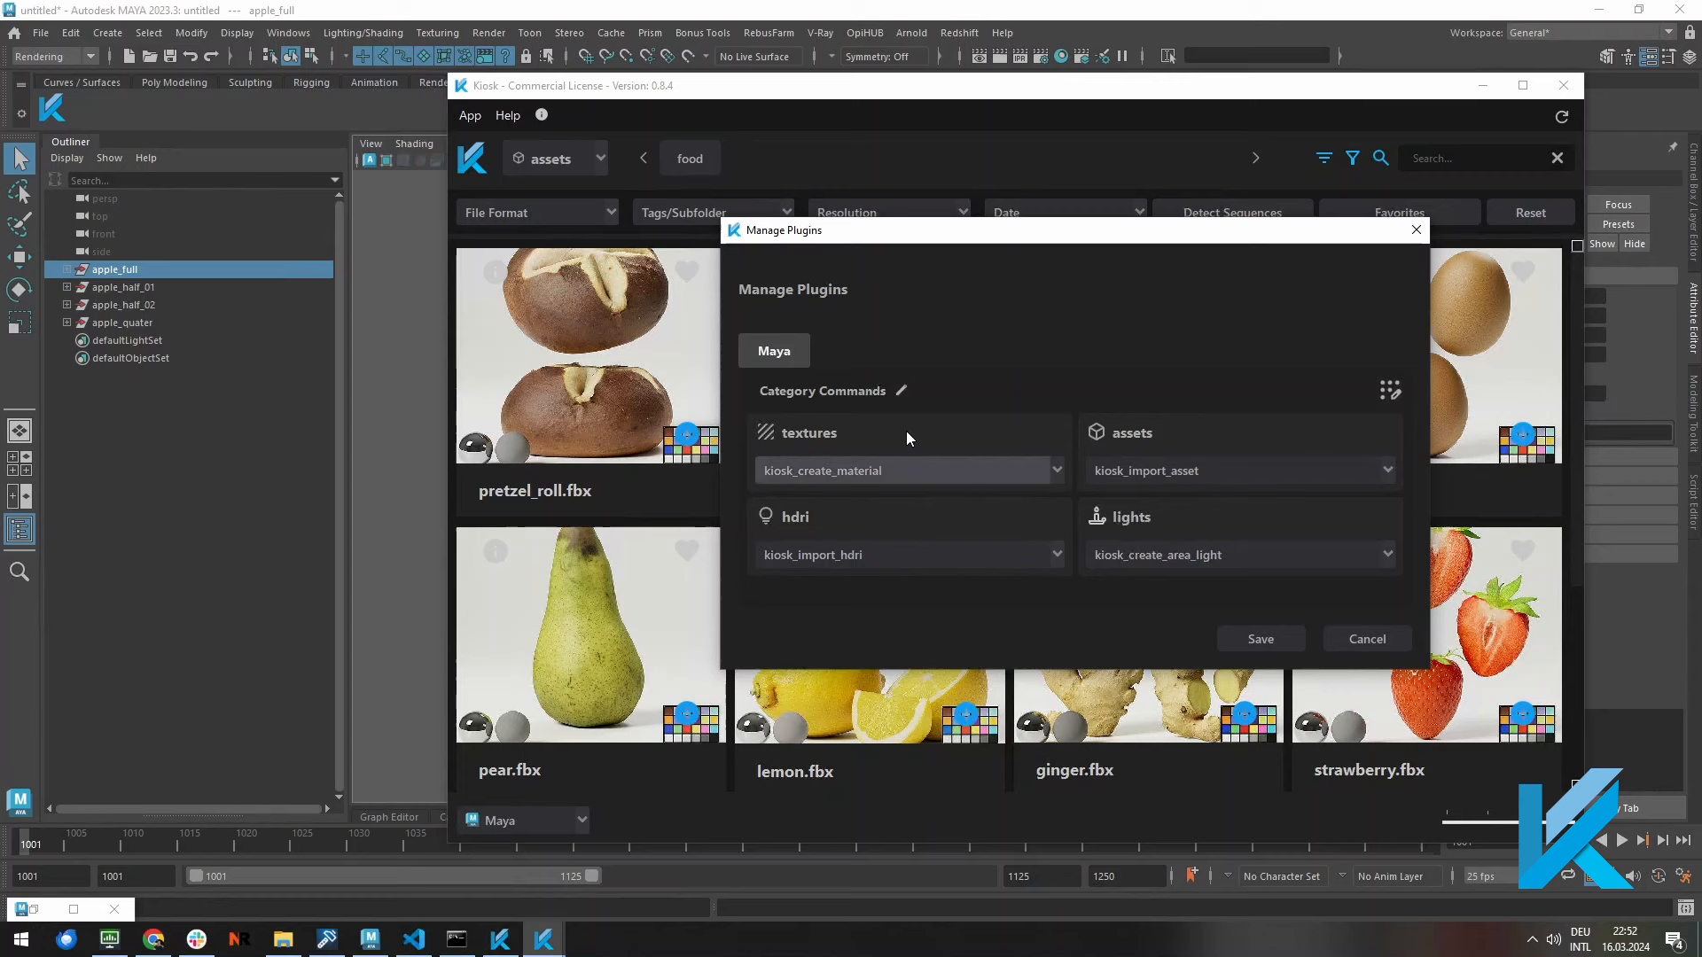
Step: Review the Maya commands for textures, assets, hdri and lights in Manage Plugins and close it
left_click(1049, 470)
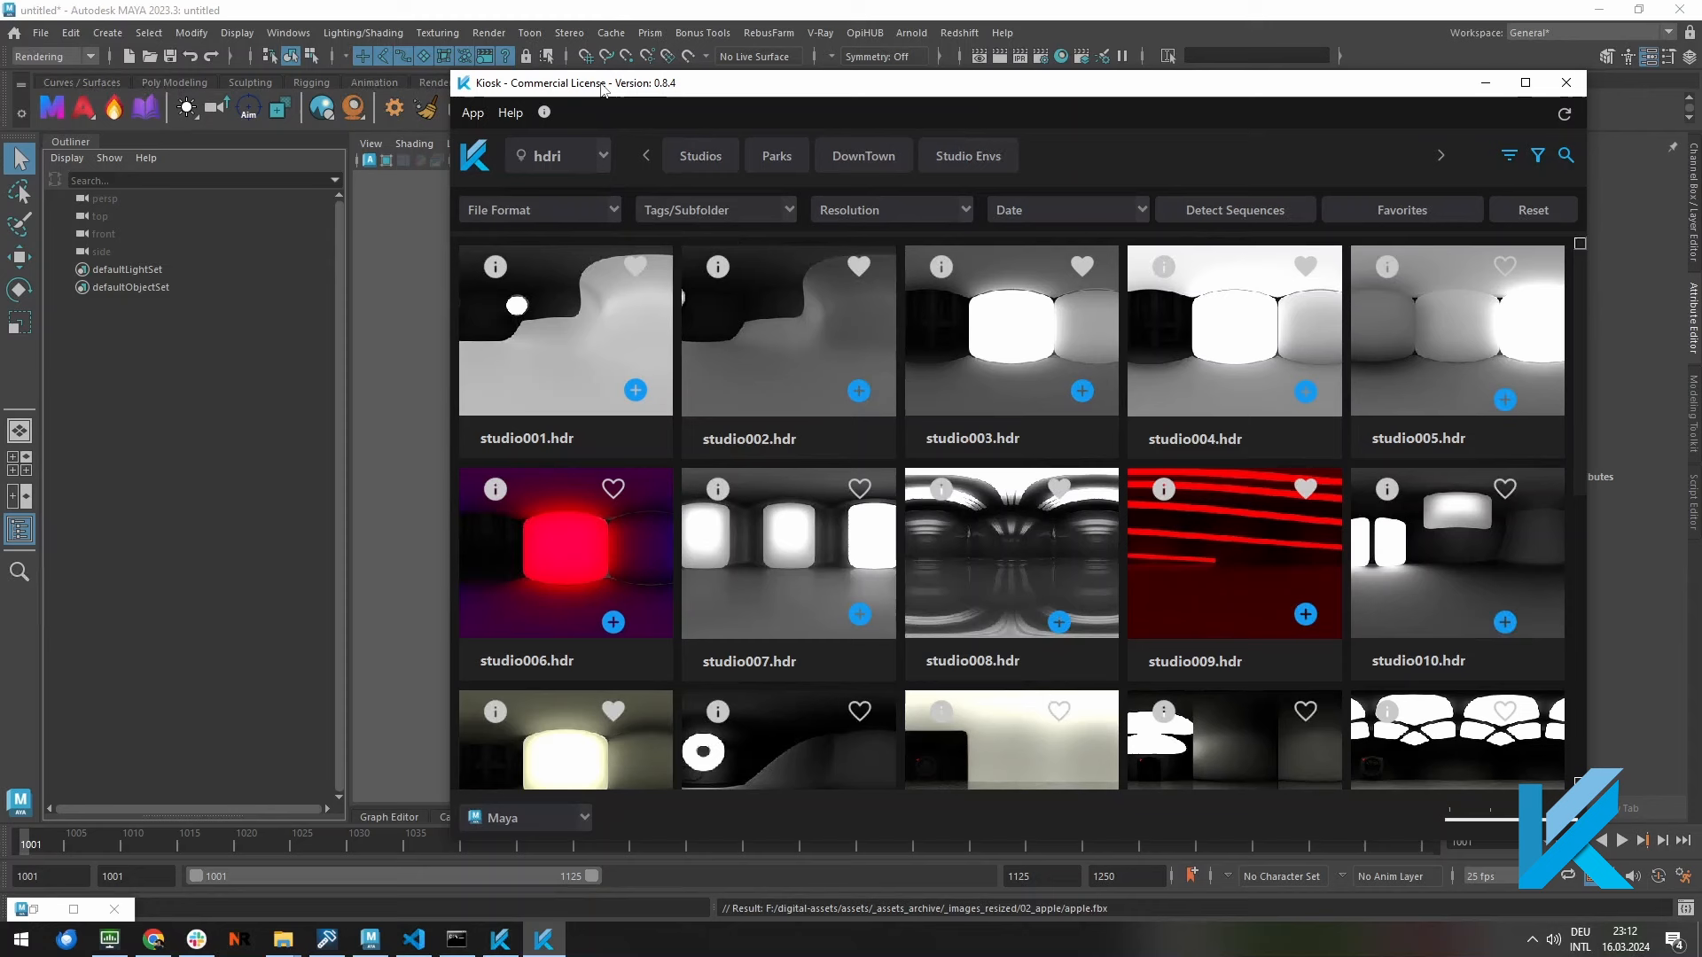
mouse_move(637, 390)
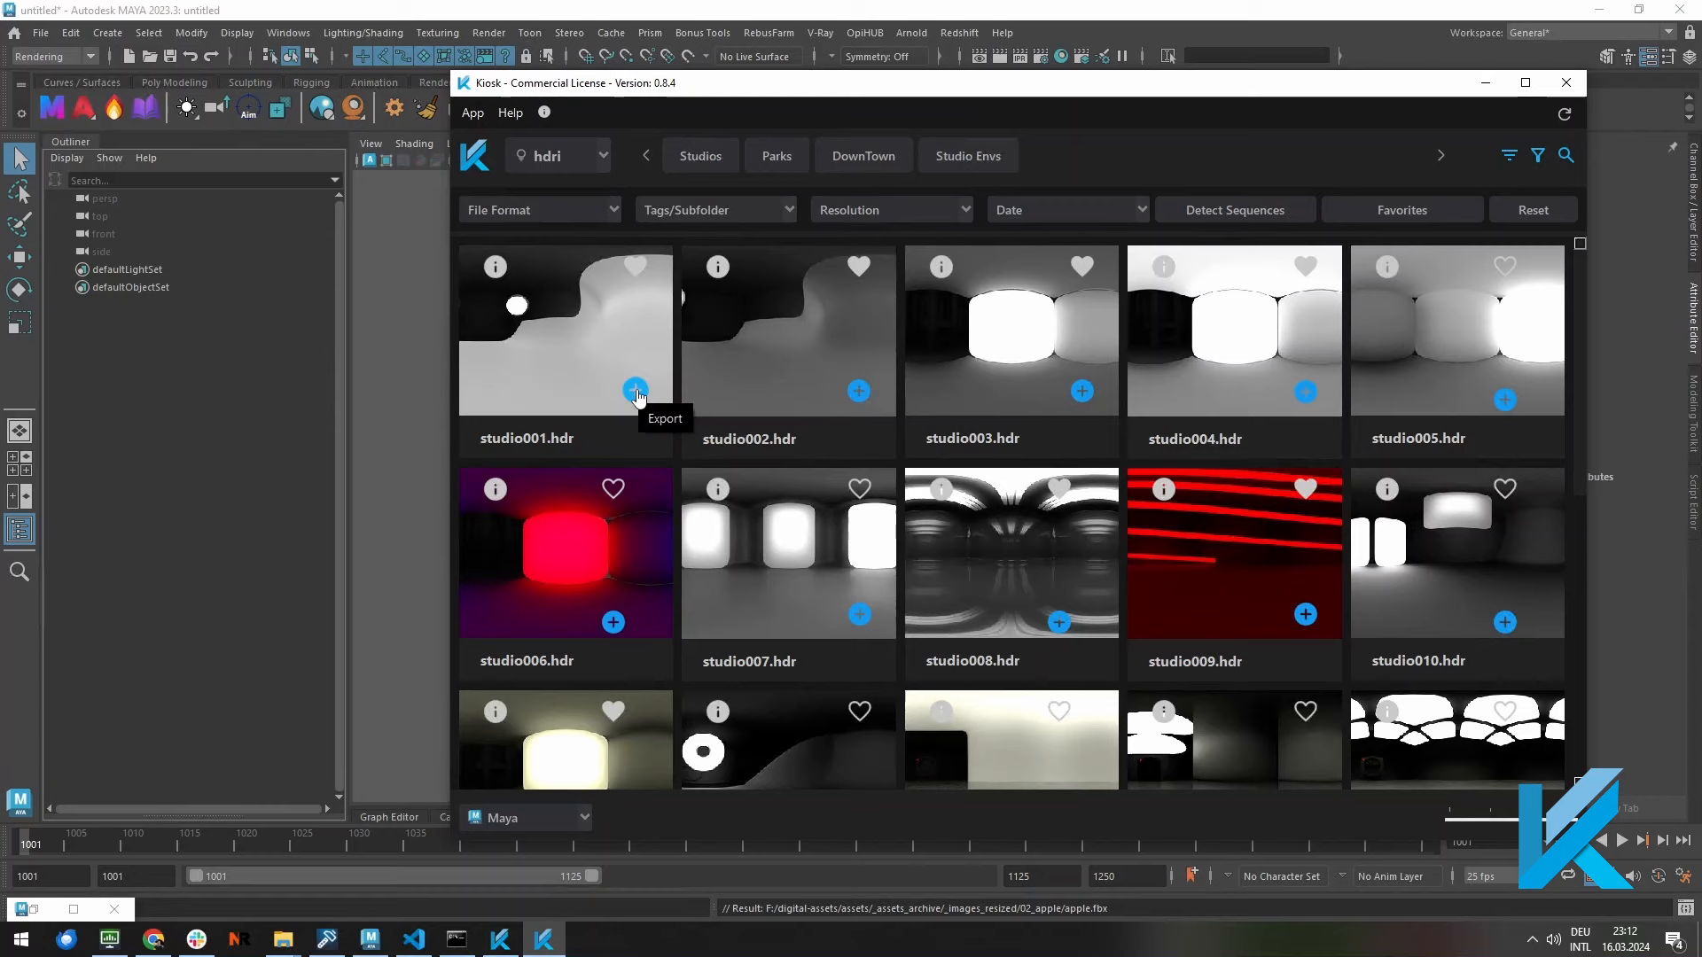
Step: Export studio001.hdr to Maya as a dome light
left_click(637, 392)
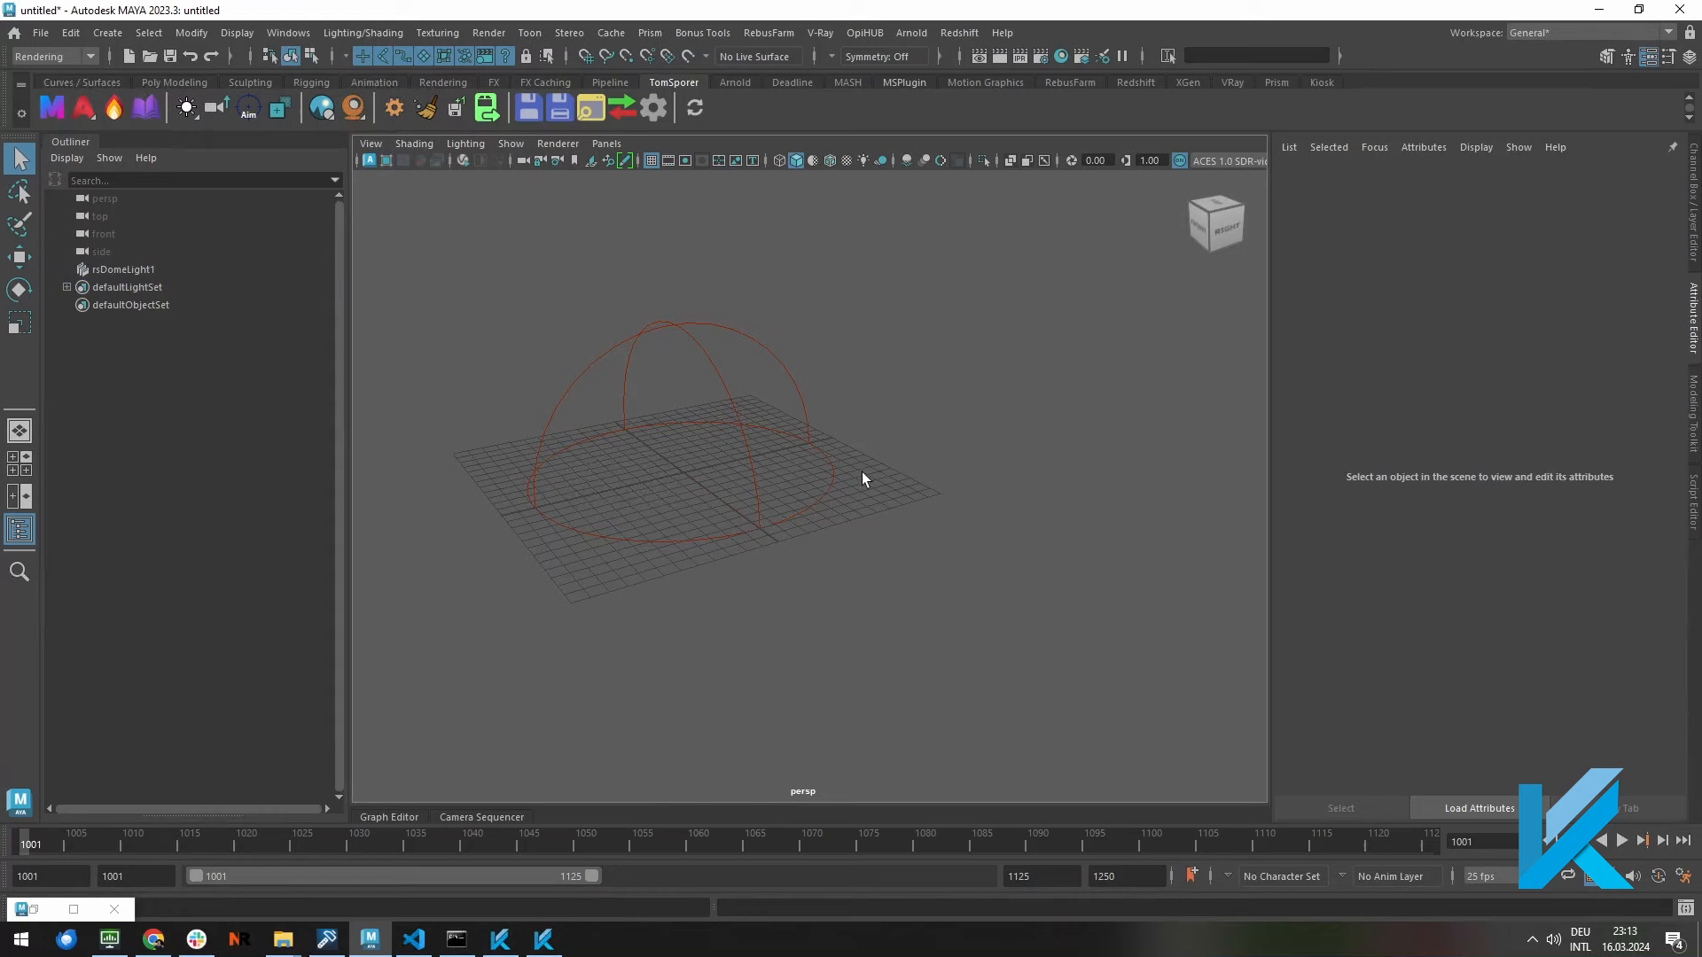
Step: Open studio003.hdr from its context menu, then switch the library to assets
right_click(1010, 331)
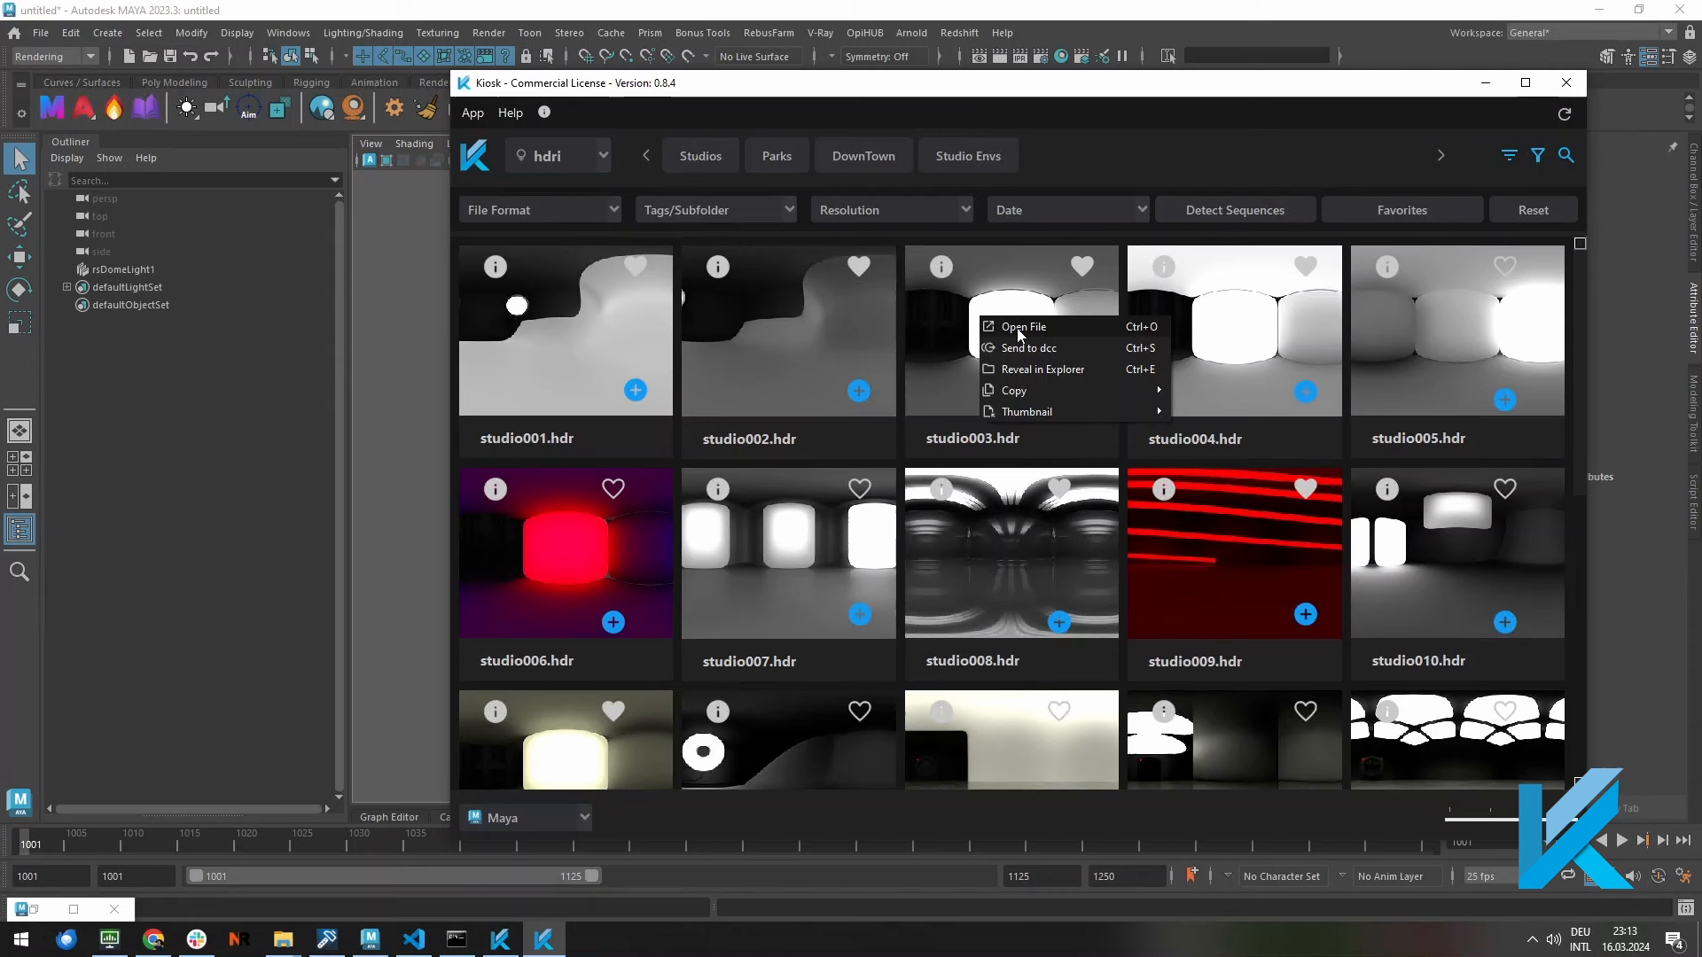
left_click(558, 156)
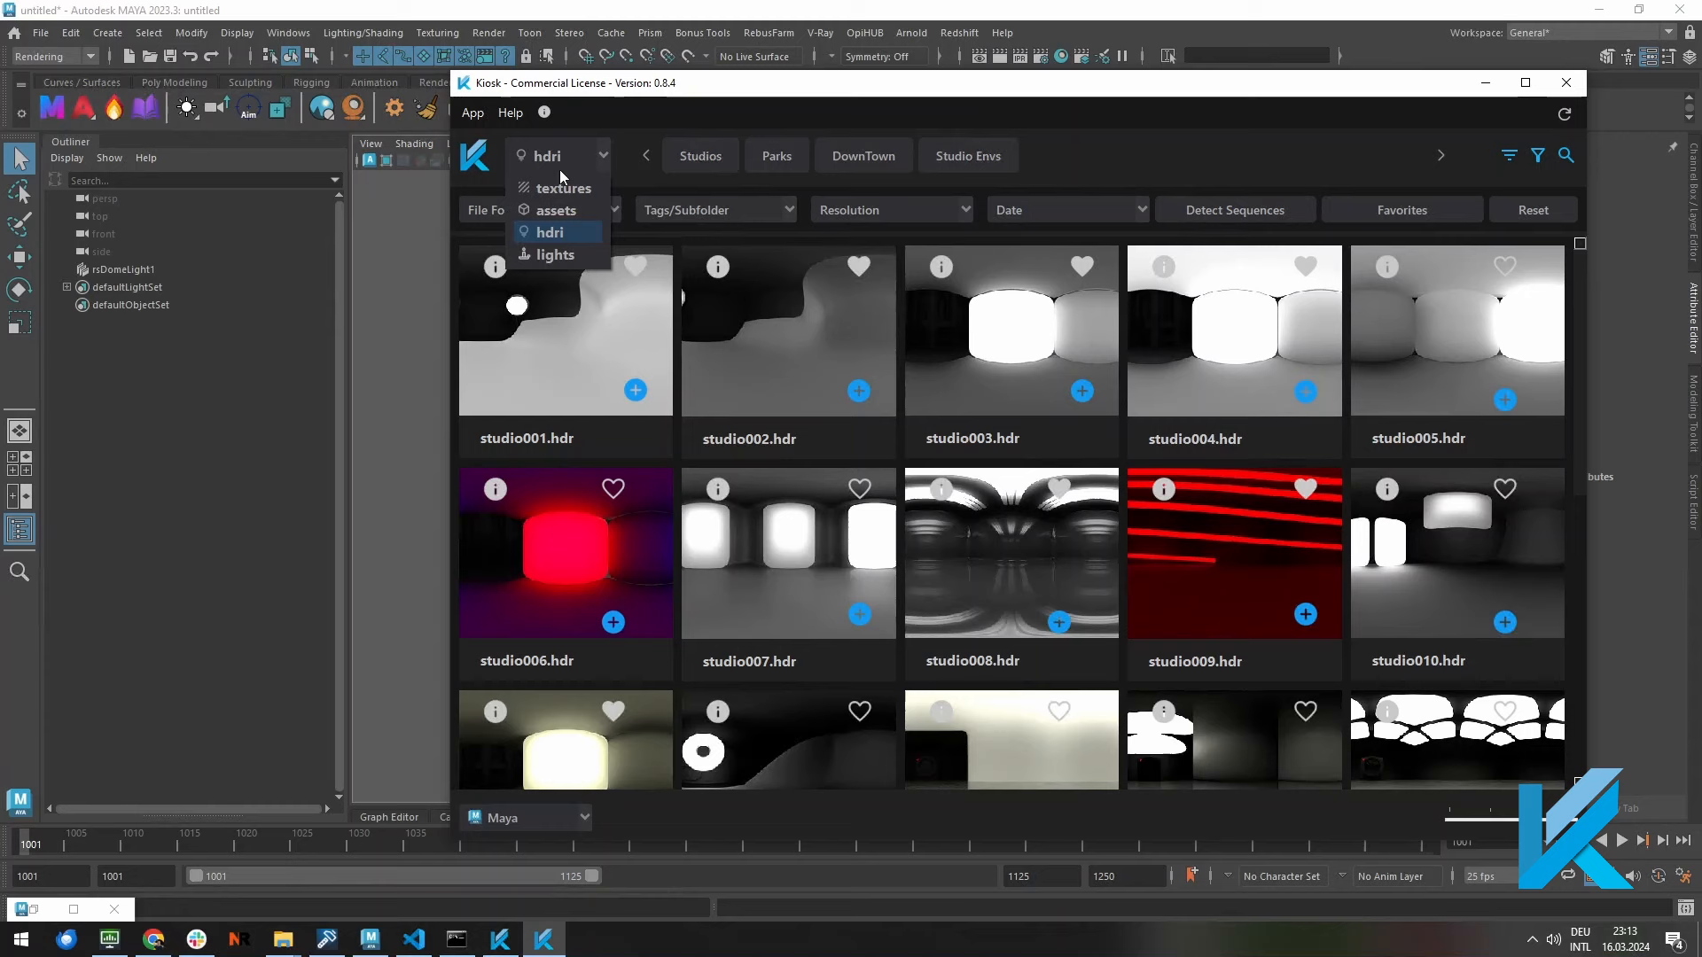
left_click(555, 209)
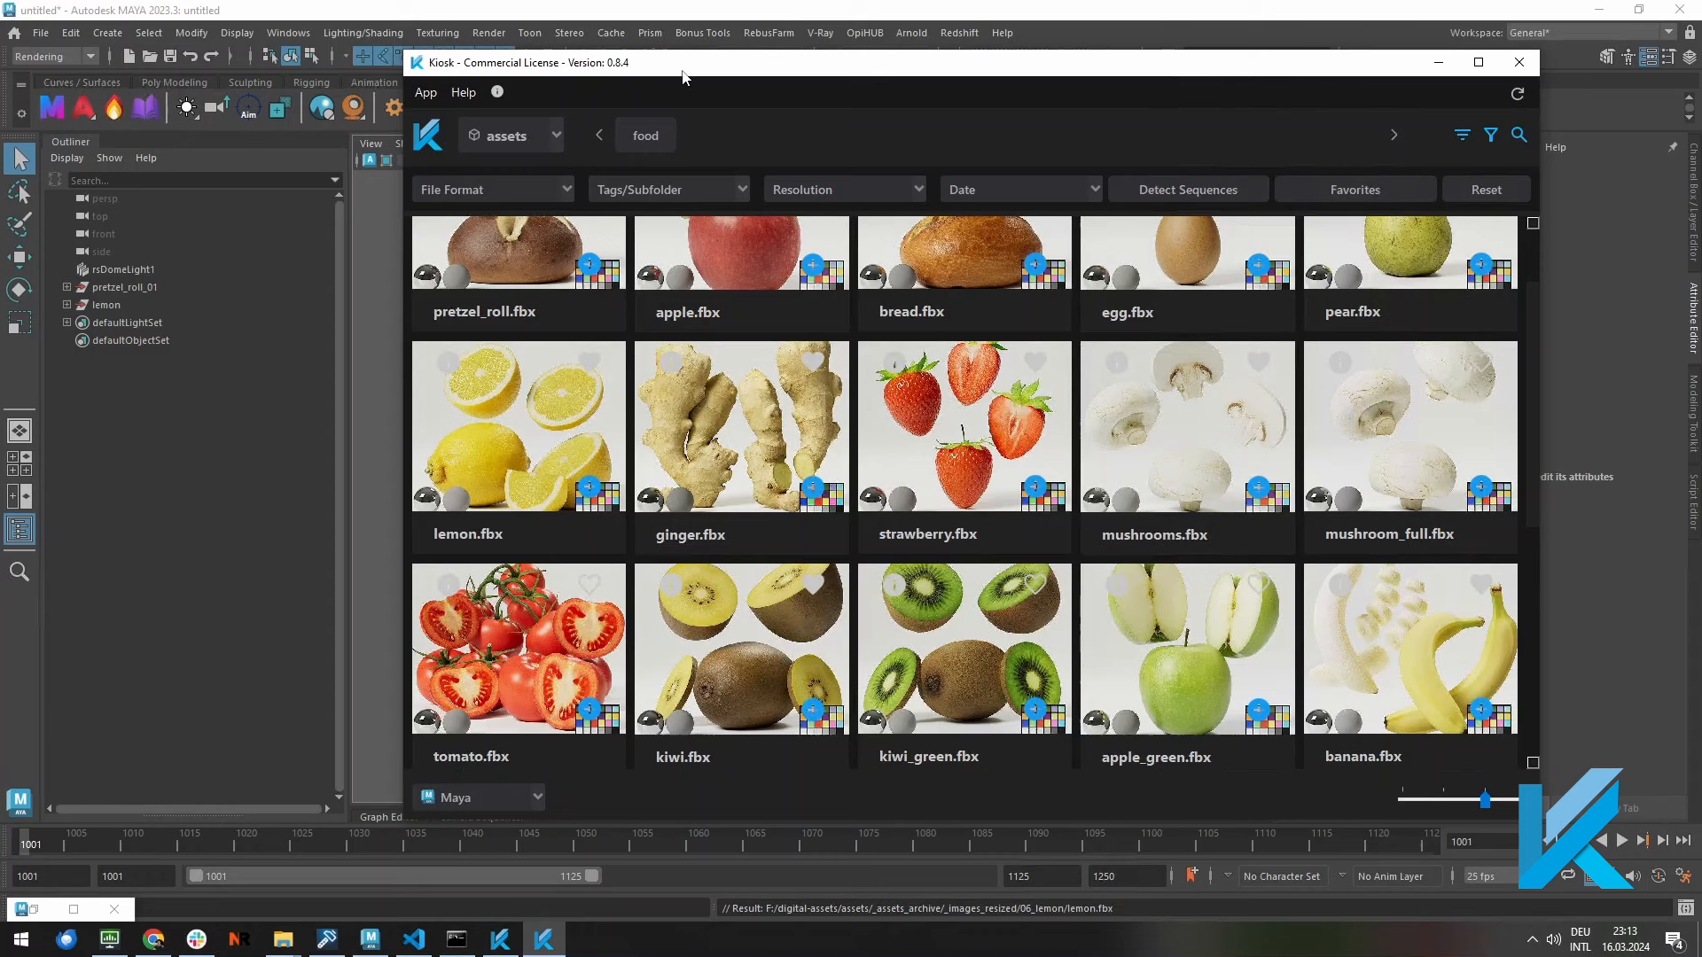
Step: Scroll through the food assets to pomegranate, walnuts and pumpkin
scroll("down", 3)
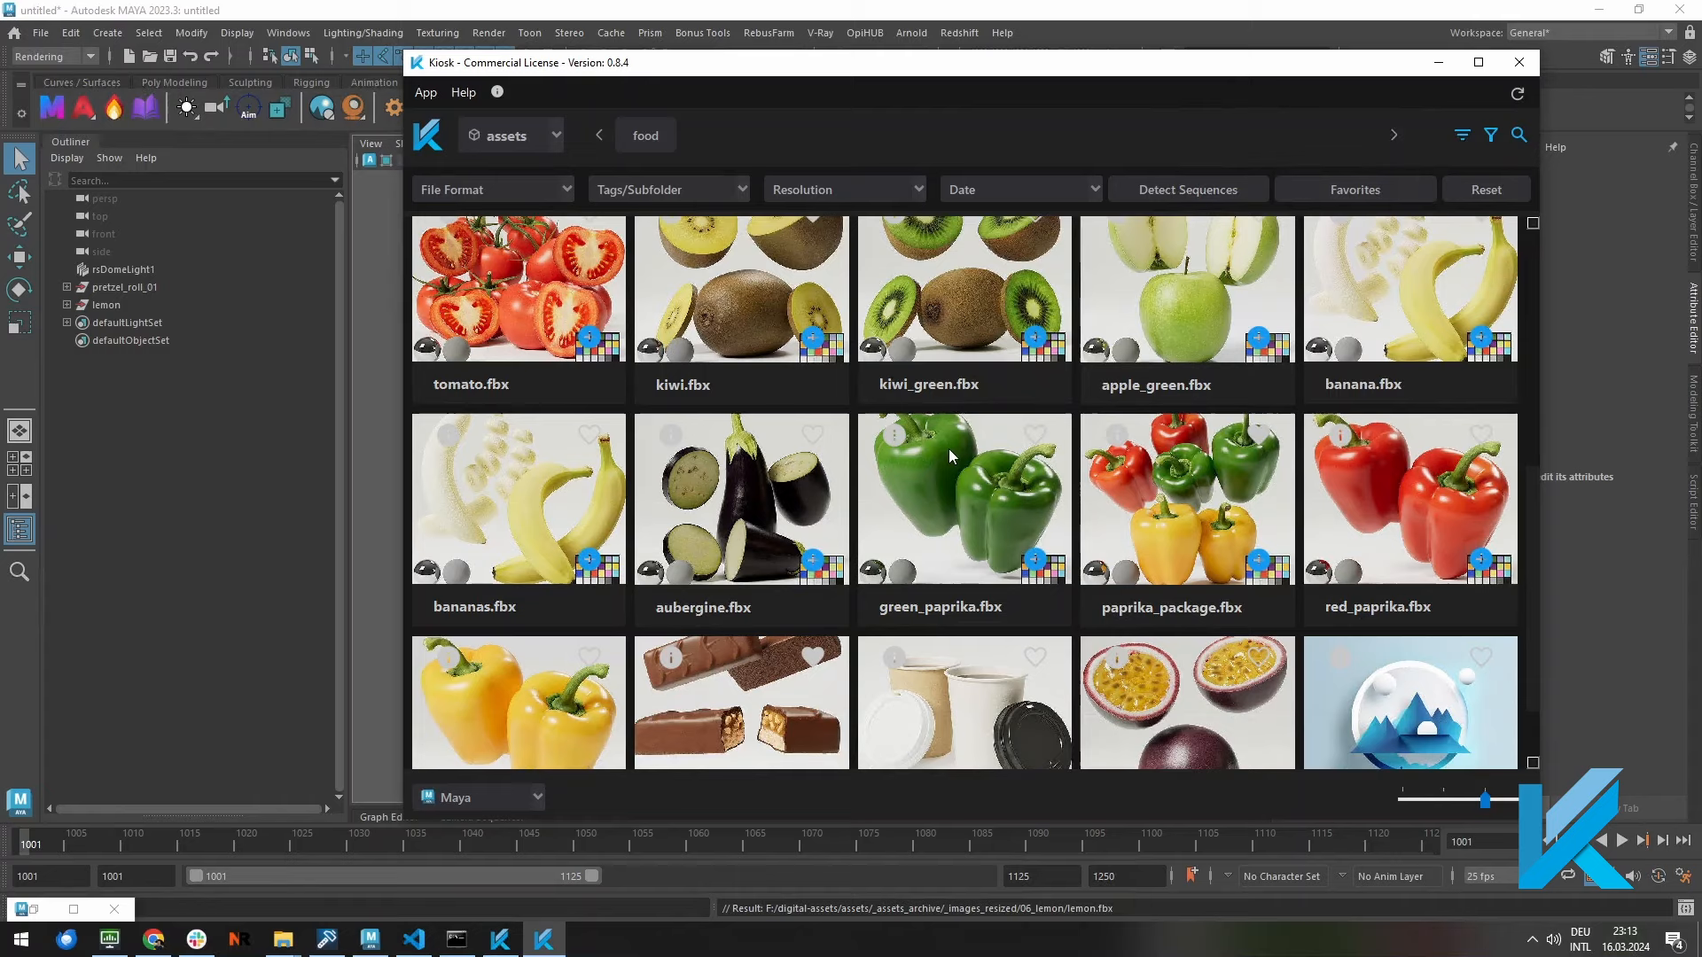
scroll("down", 3)
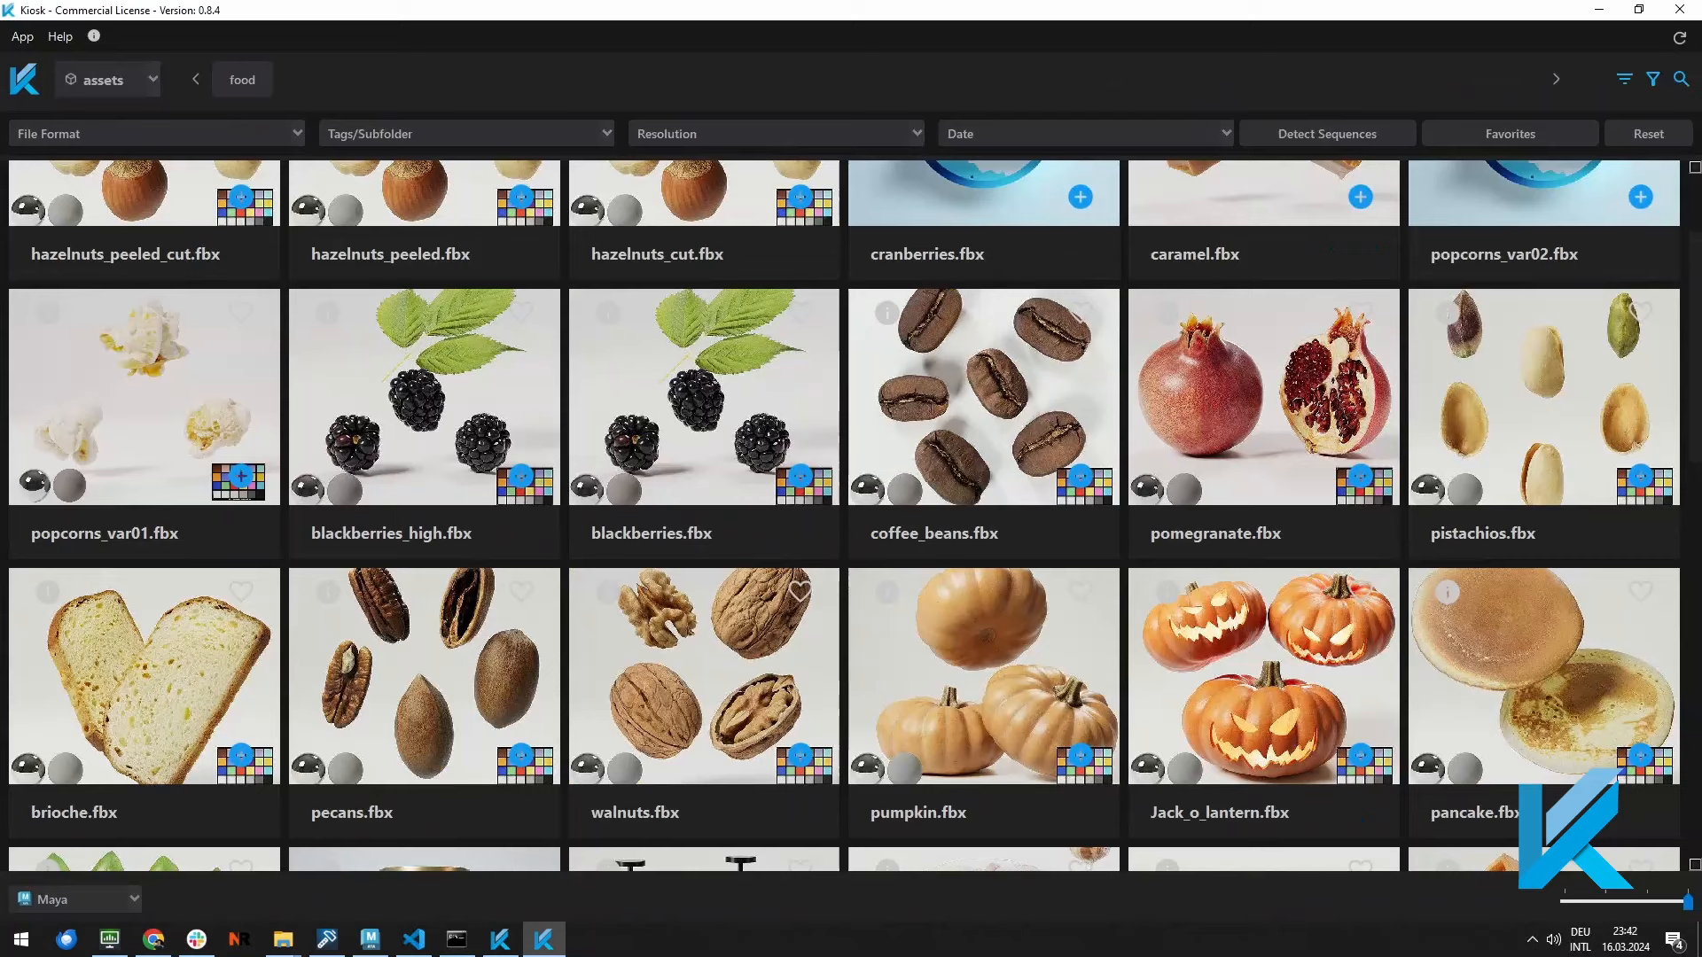
scroll("down", 3)
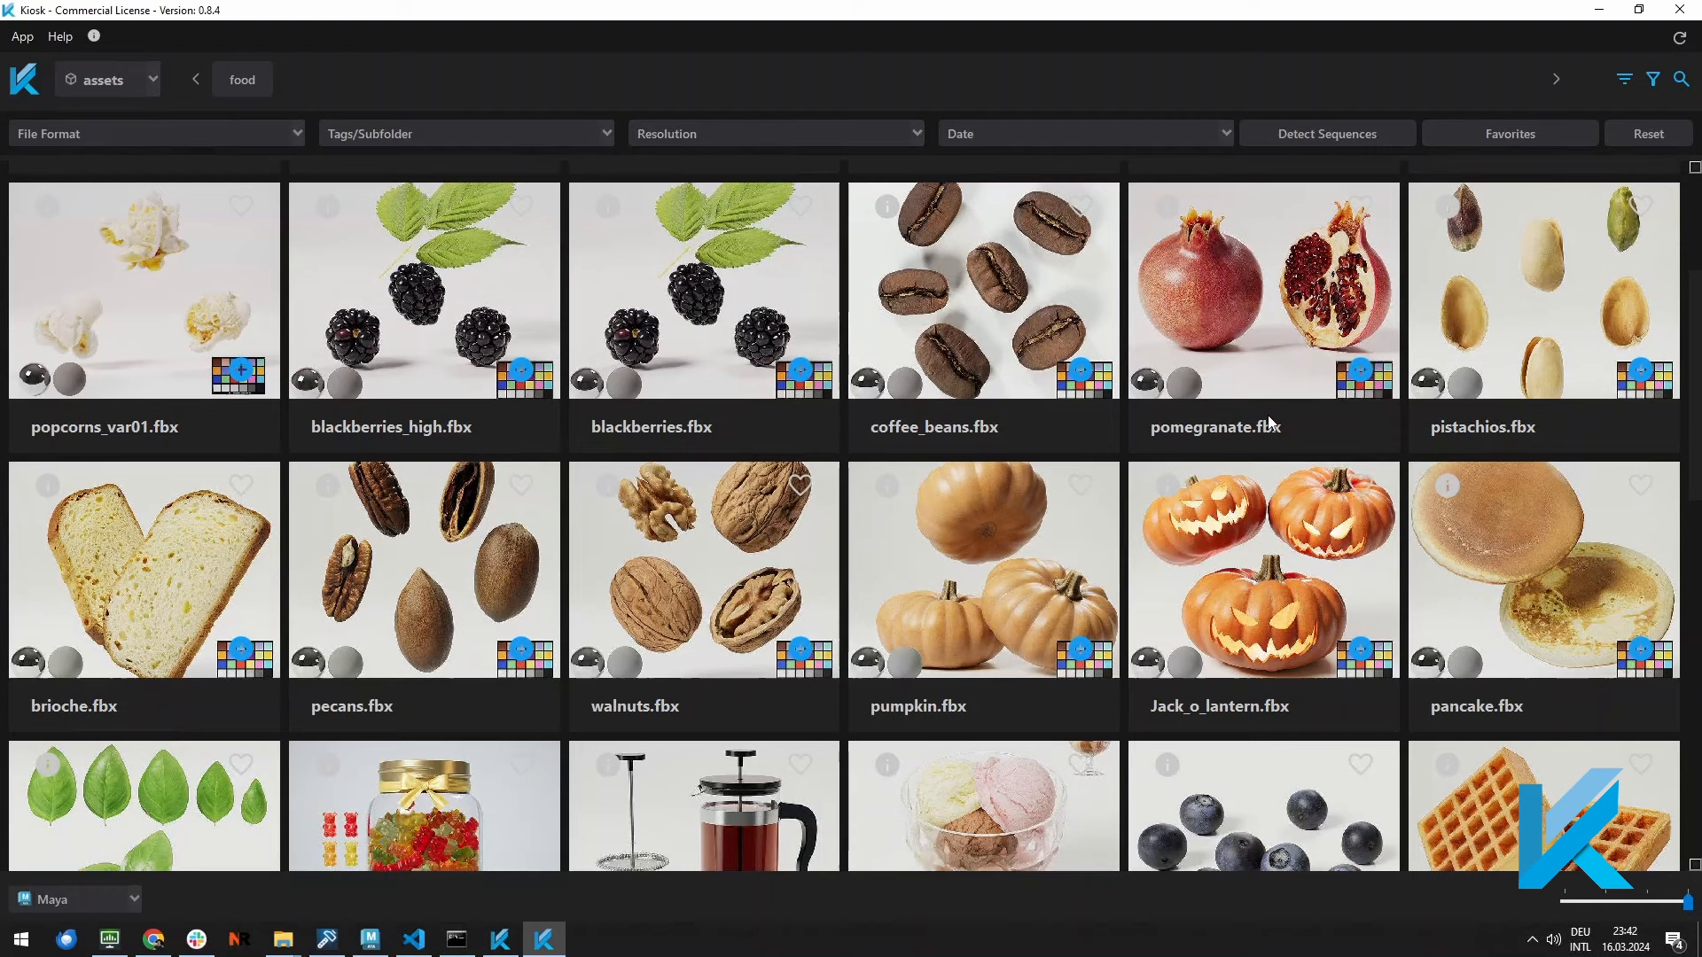
mouse_move(1218, 358)
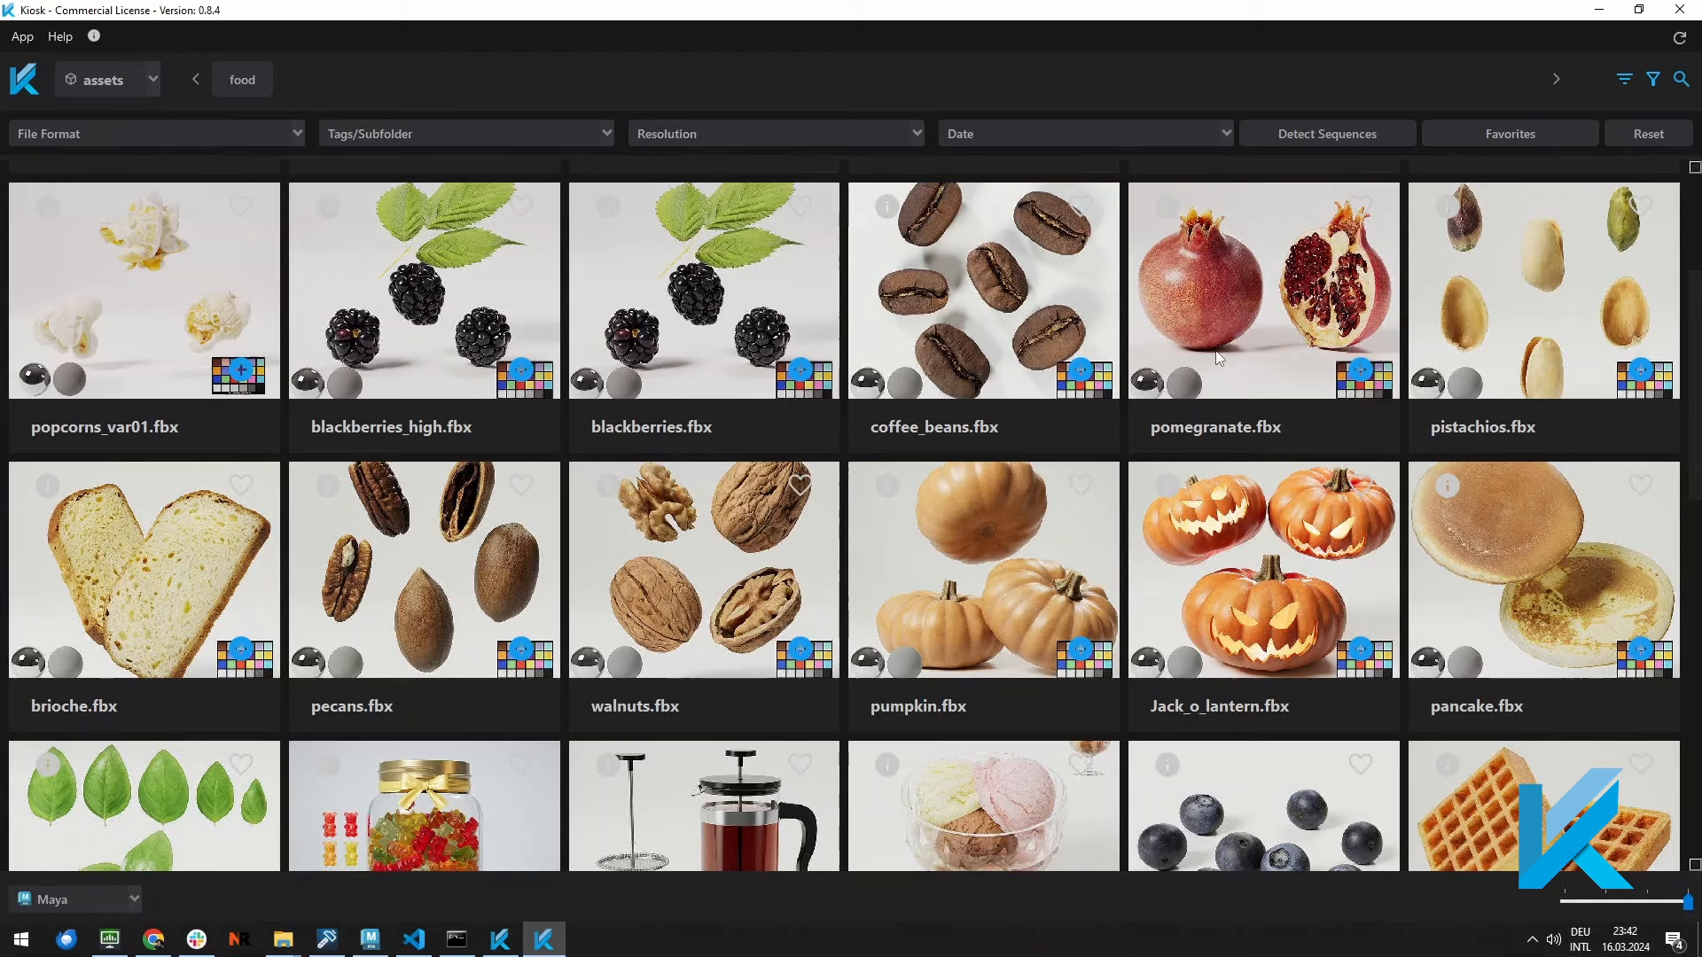
scroll("down", 3)
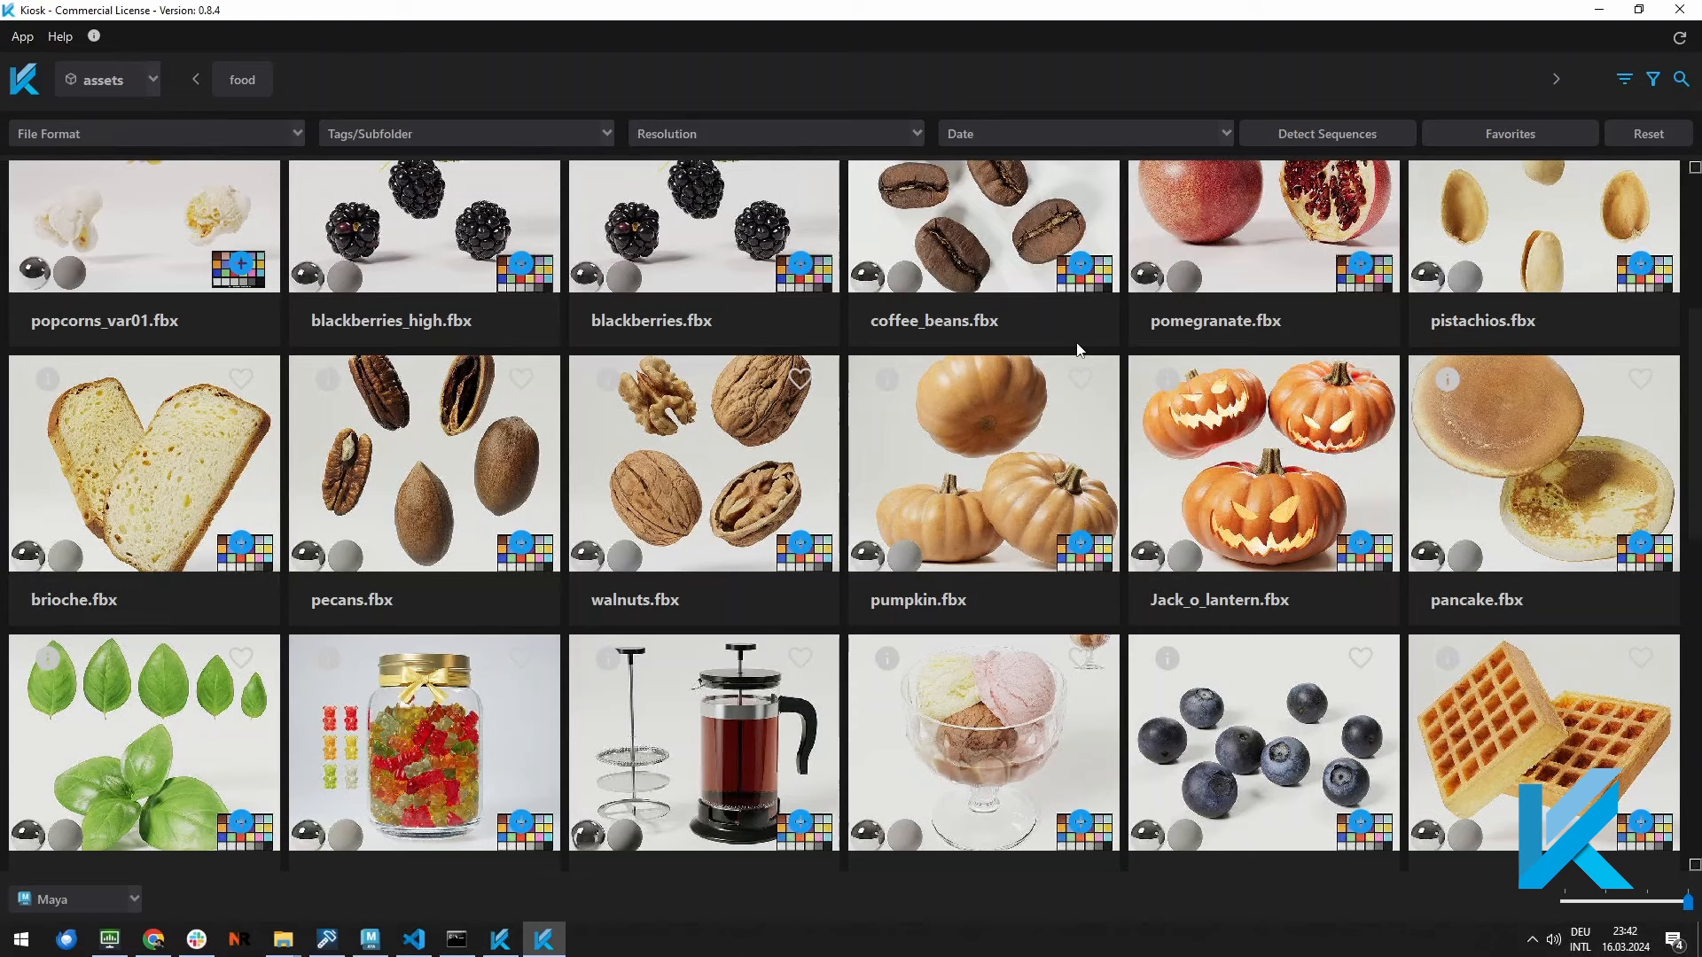
mouse_move(1250, 481)
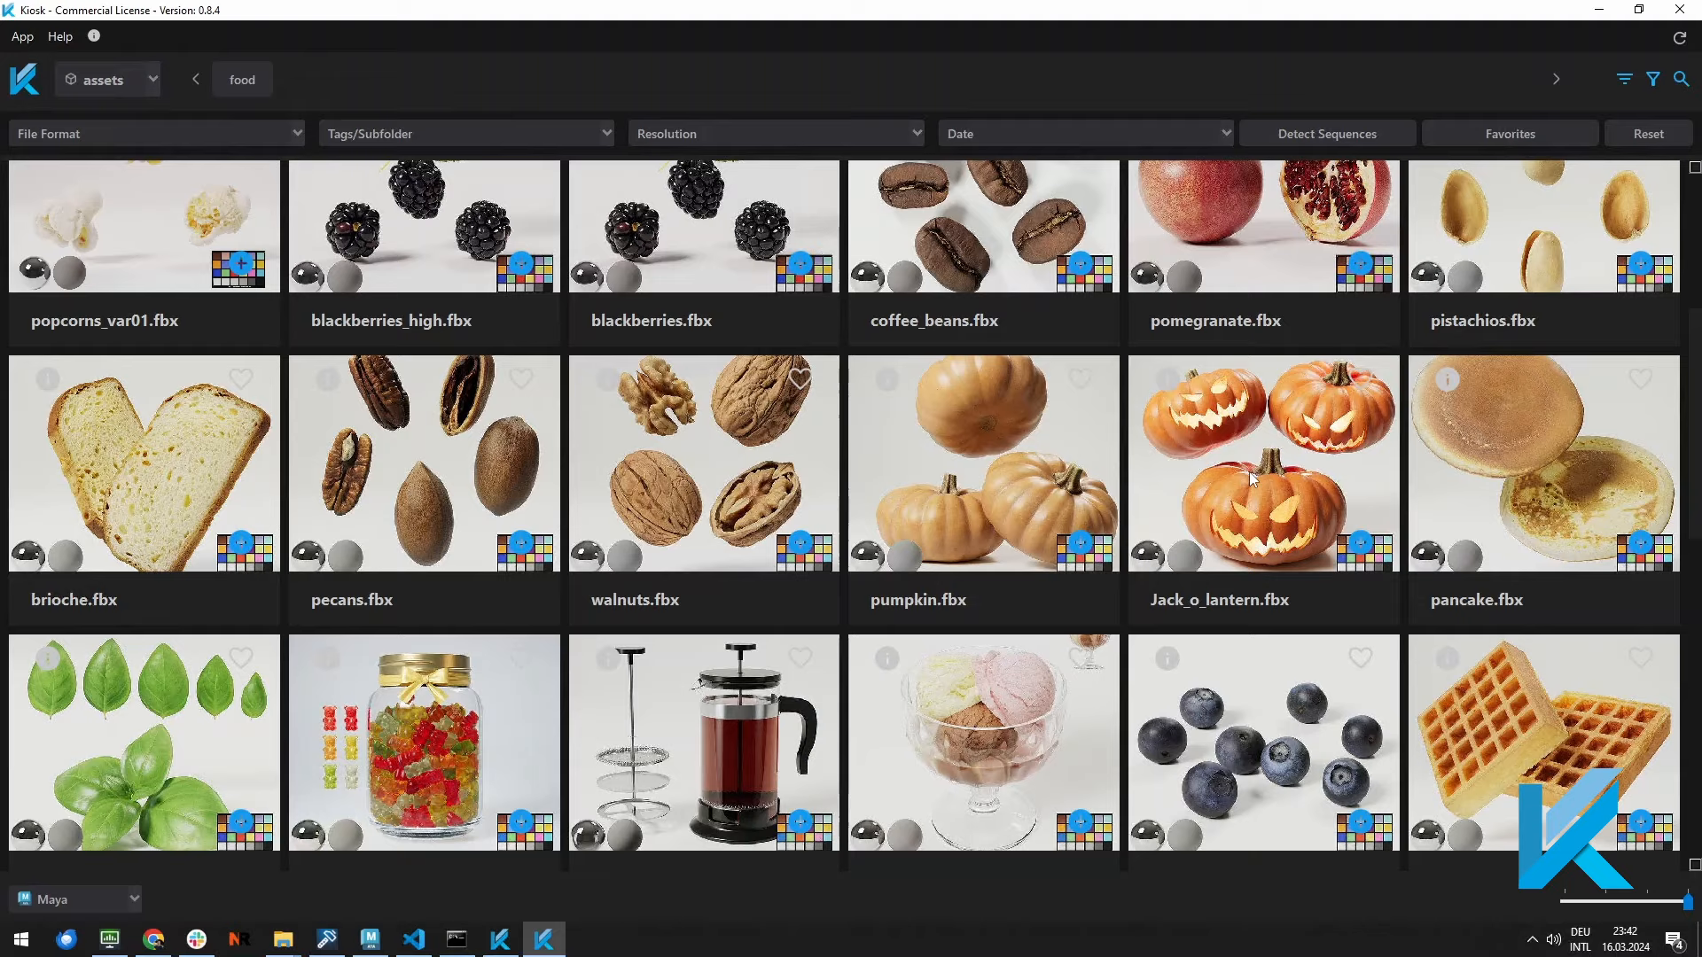
scroll("down", 3)
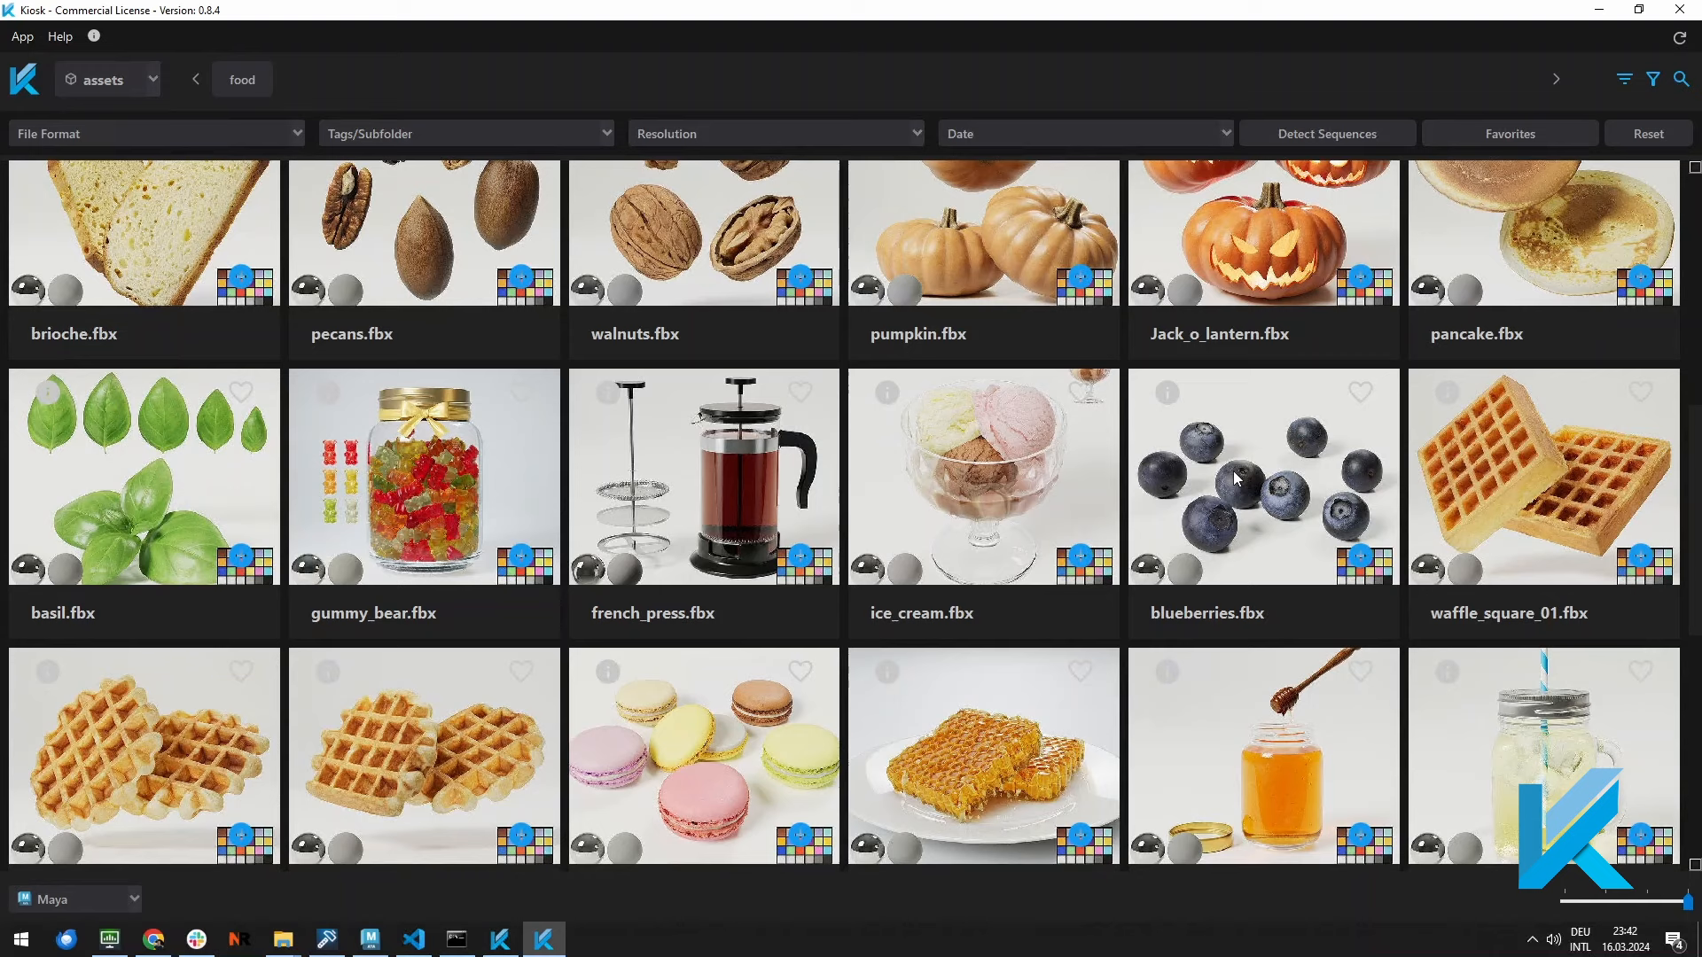
mouse_move(1253, 522)
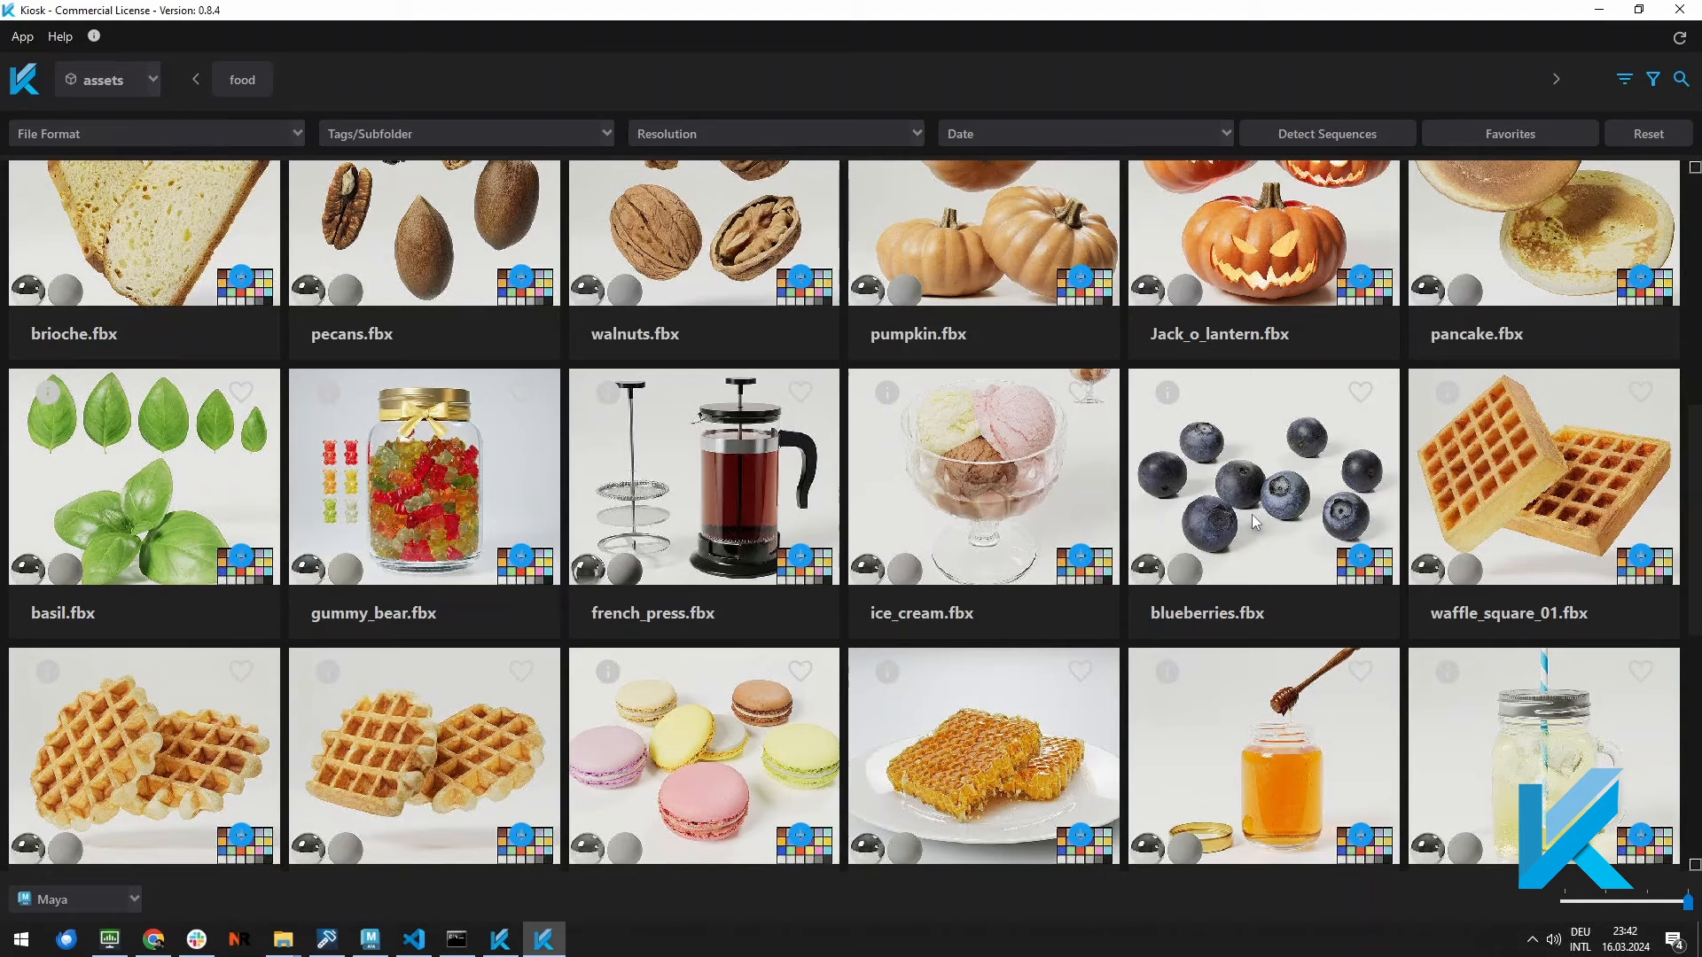
scroll("down", 3)
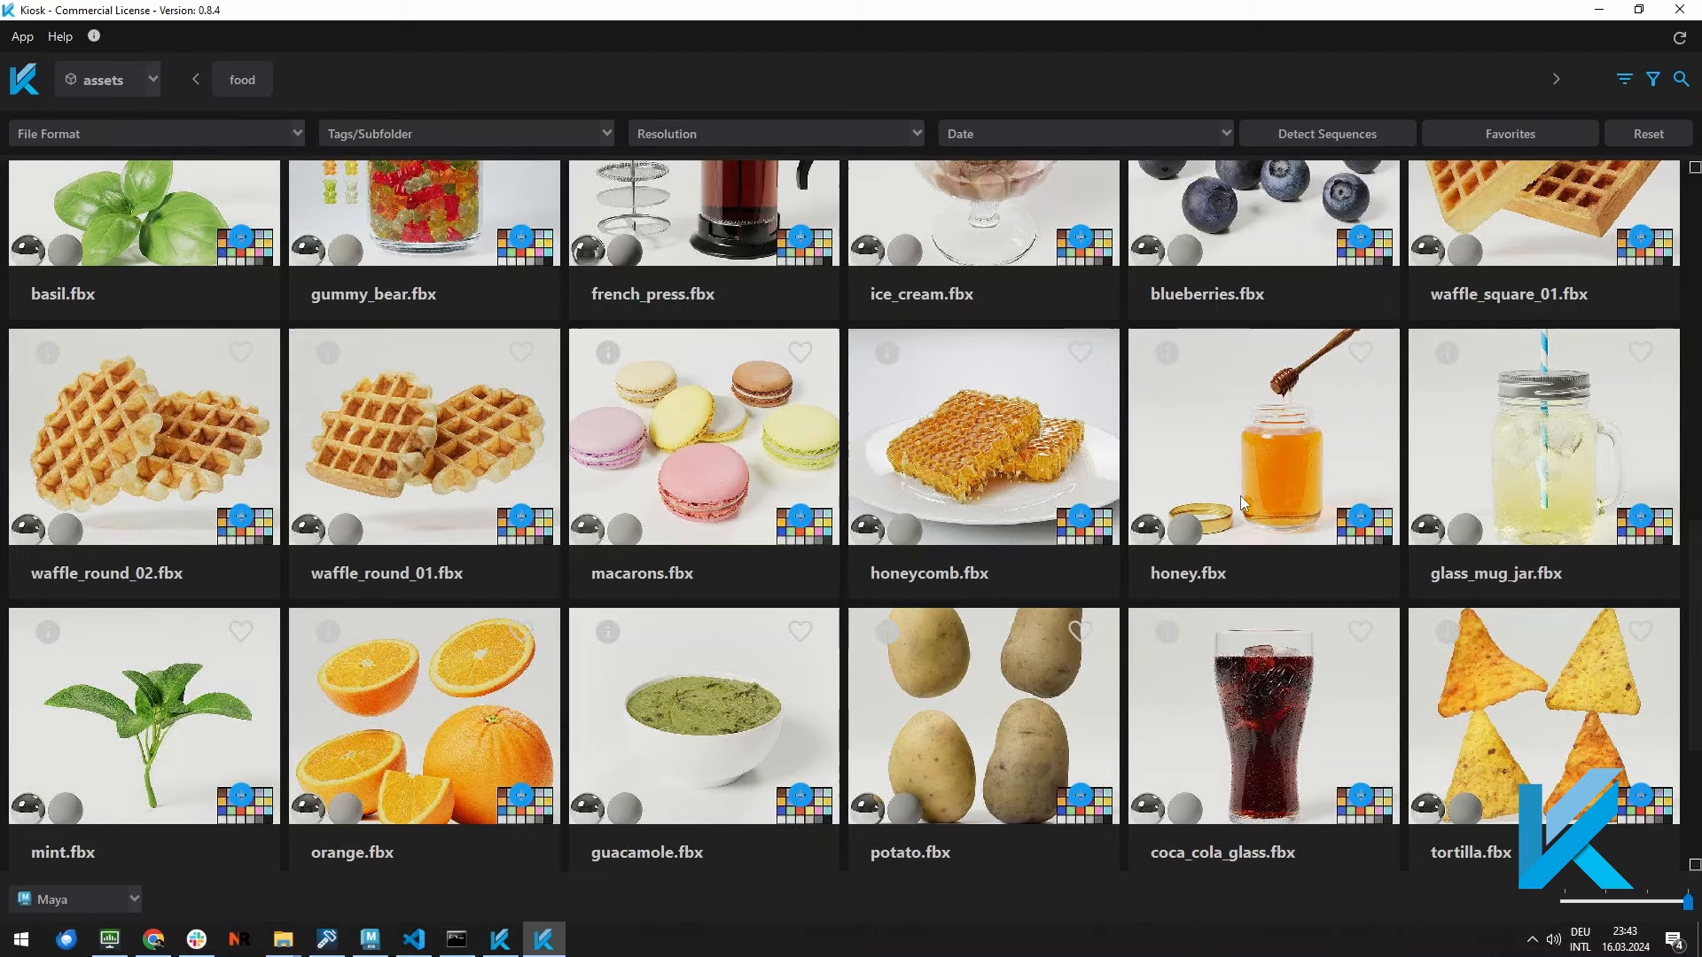
scroll("down", 3)
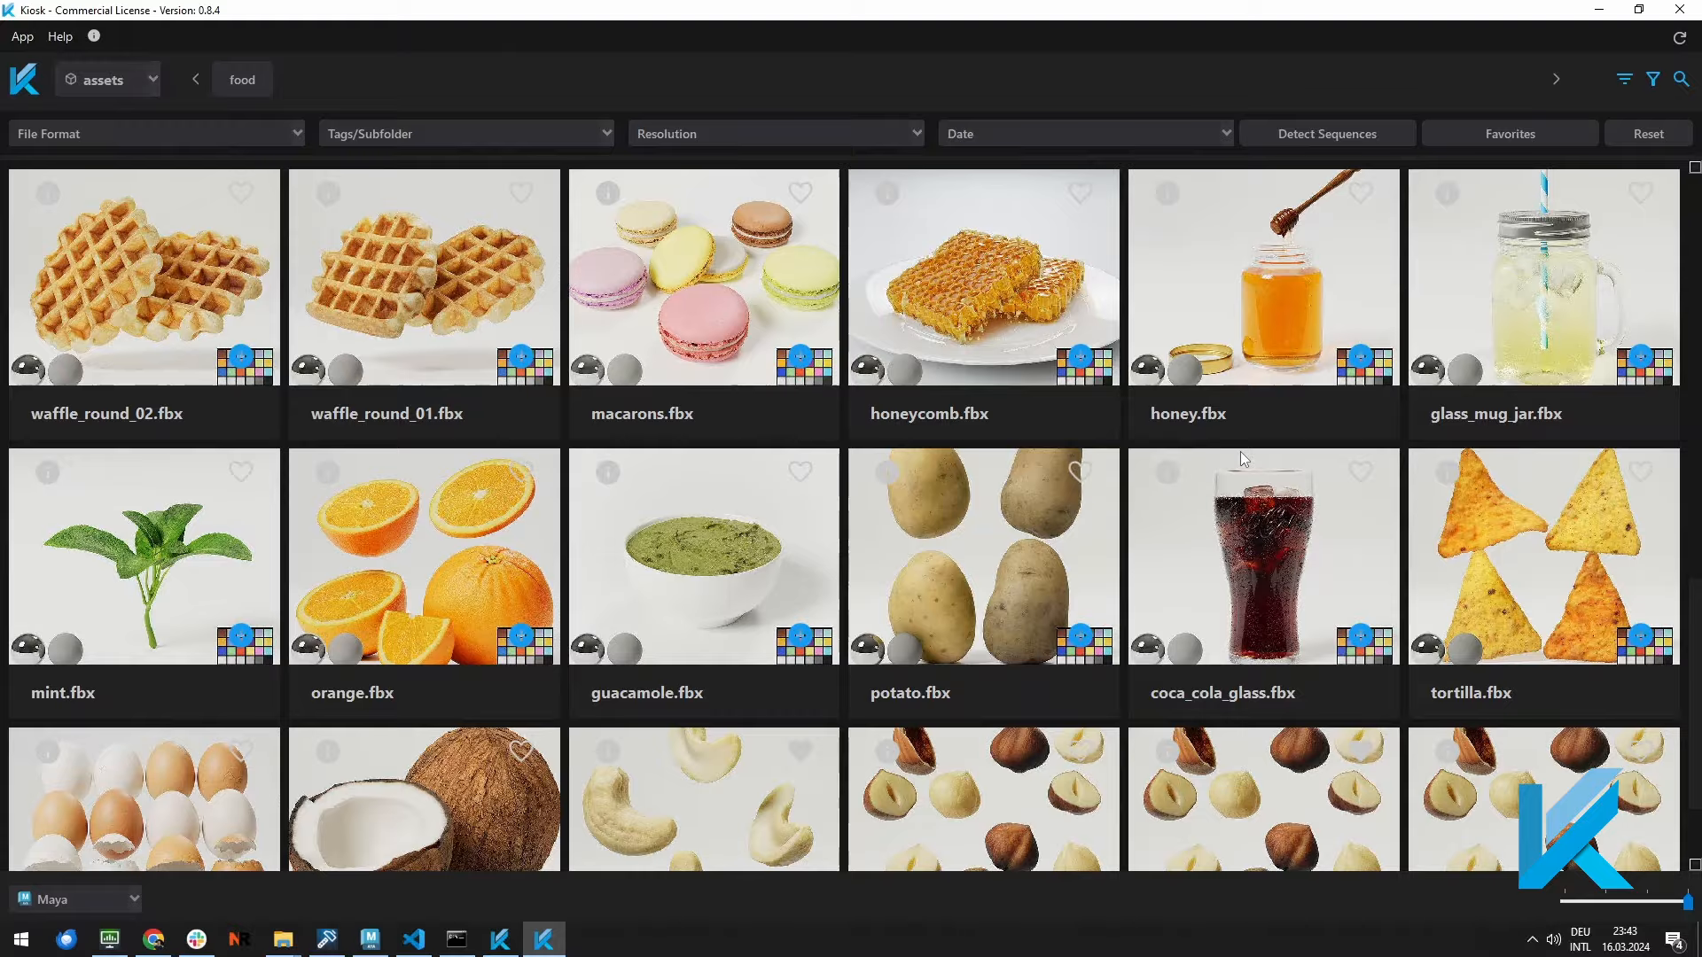
scroll("down", 3)
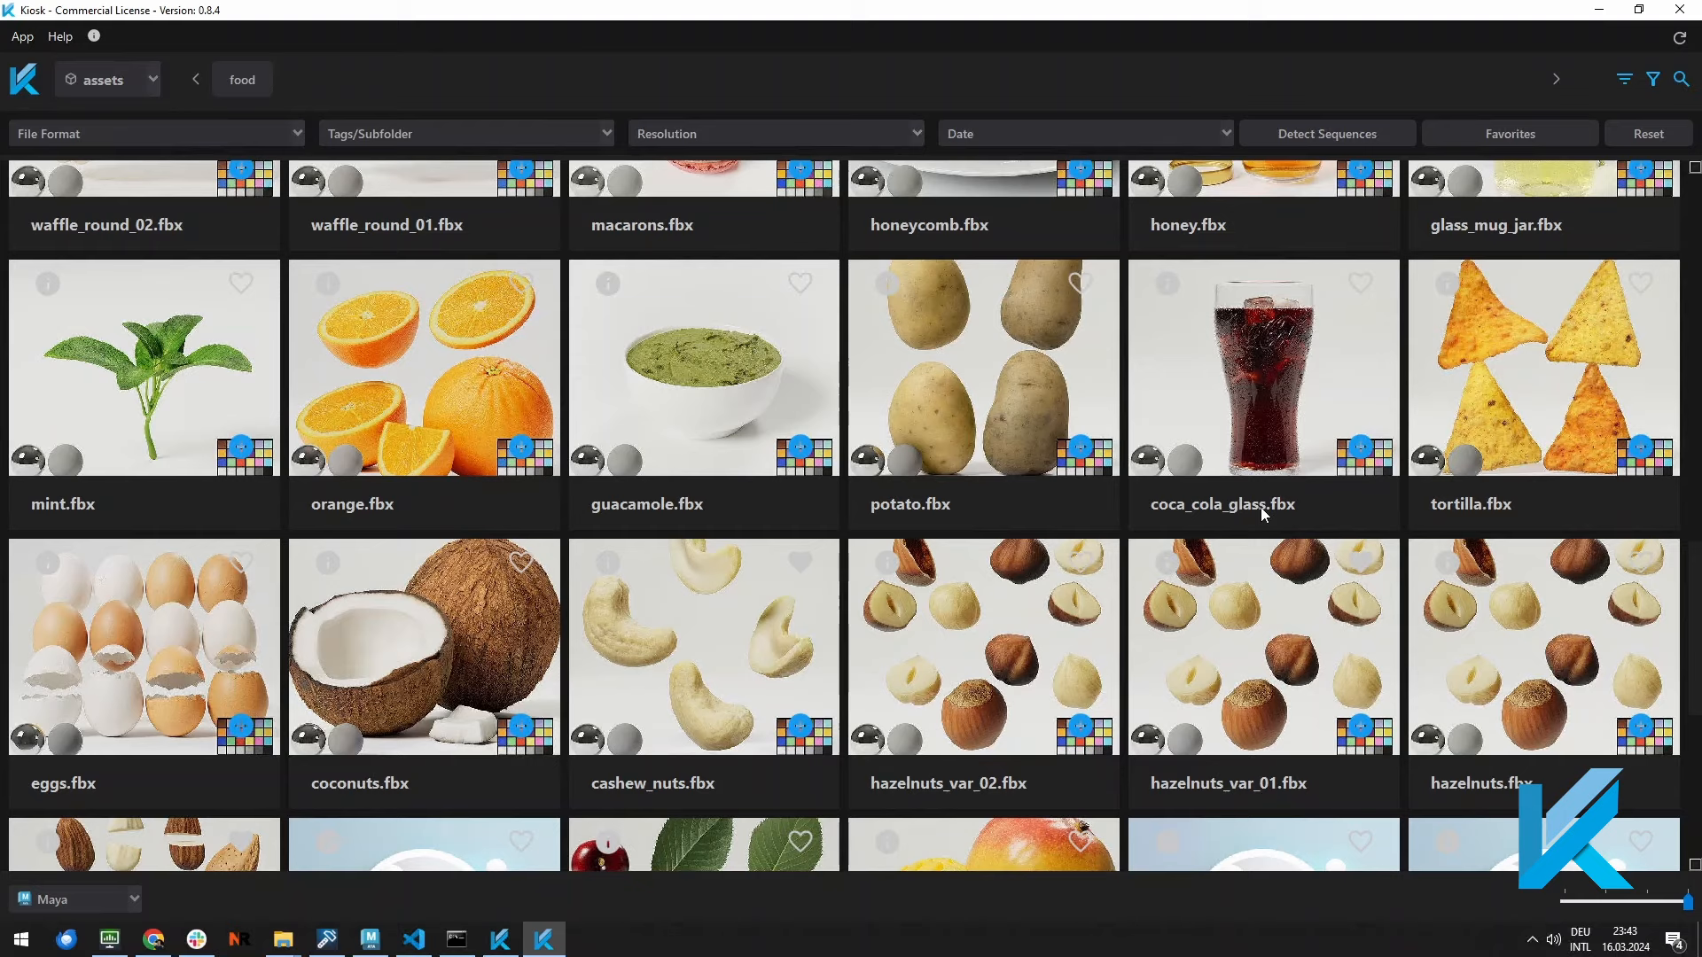
scroll("down", 3)
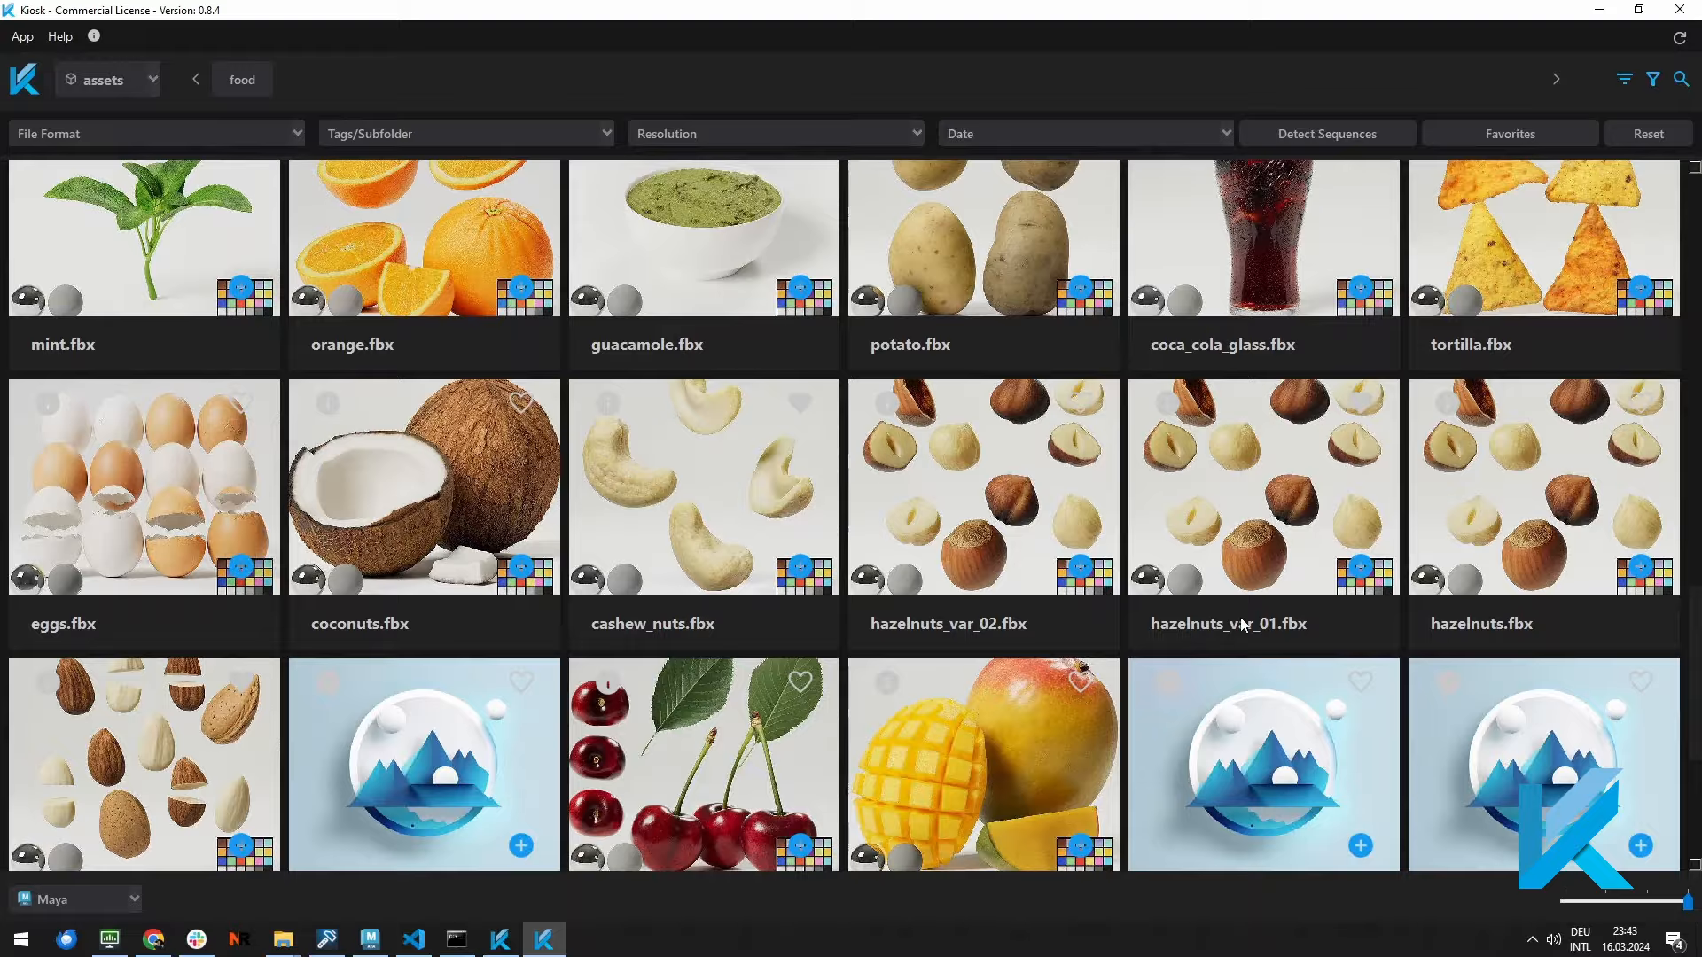